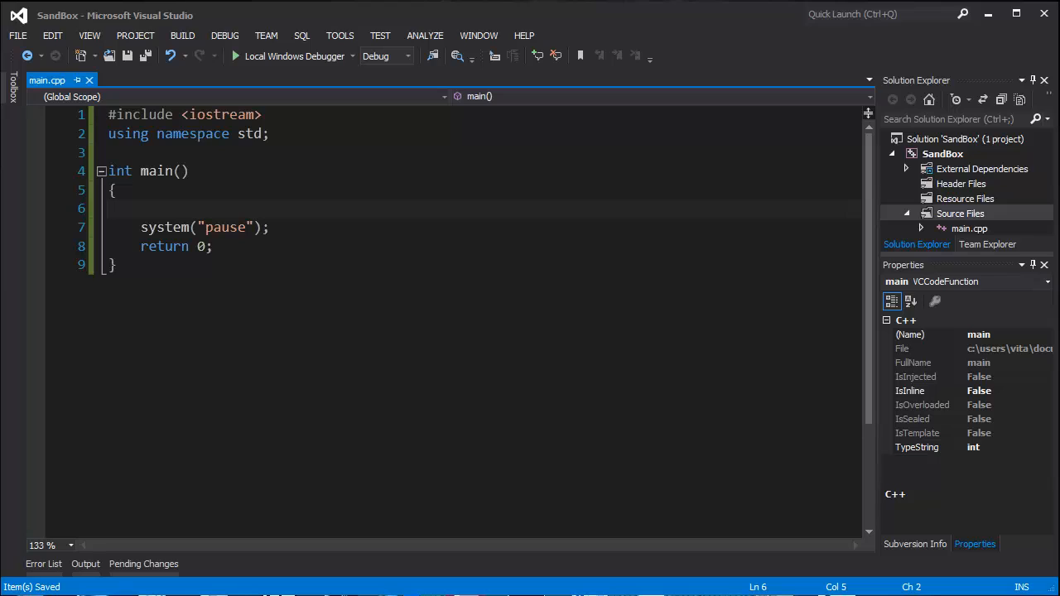
Step: Write the example address line 0x220004, 0x220008, 0x22000c inside main and adjust the last address
text(0x220004, 0x220008, 0x22000c)
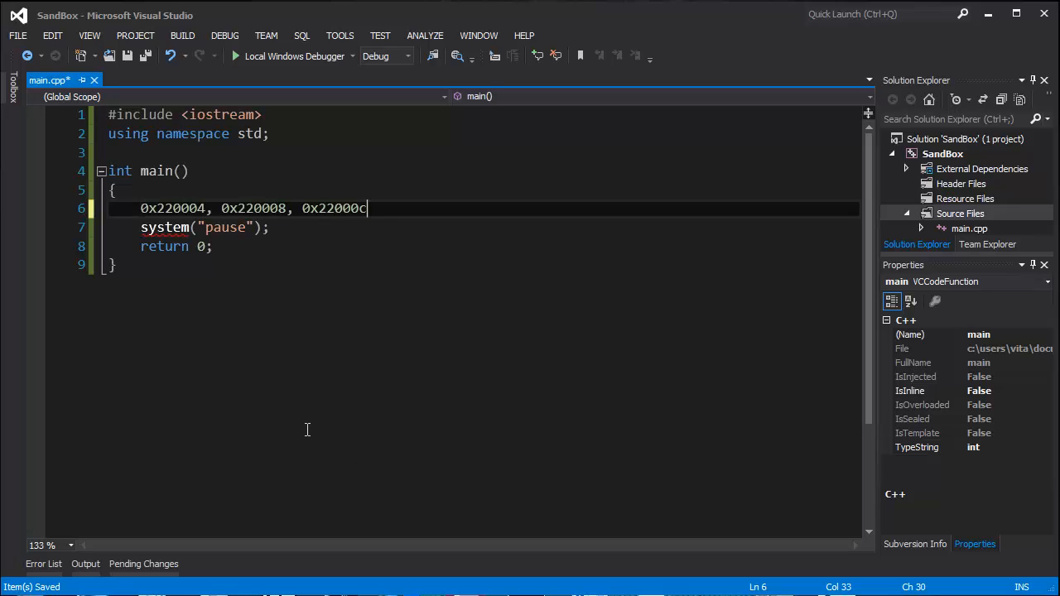
mouse_move(204, 527)
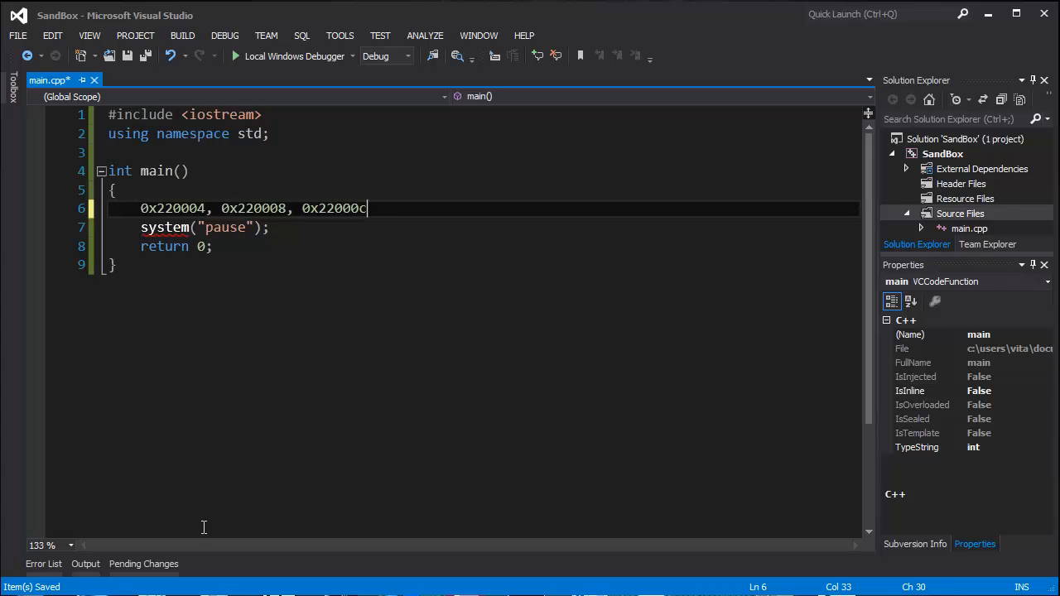
mouse_move(305, 588)
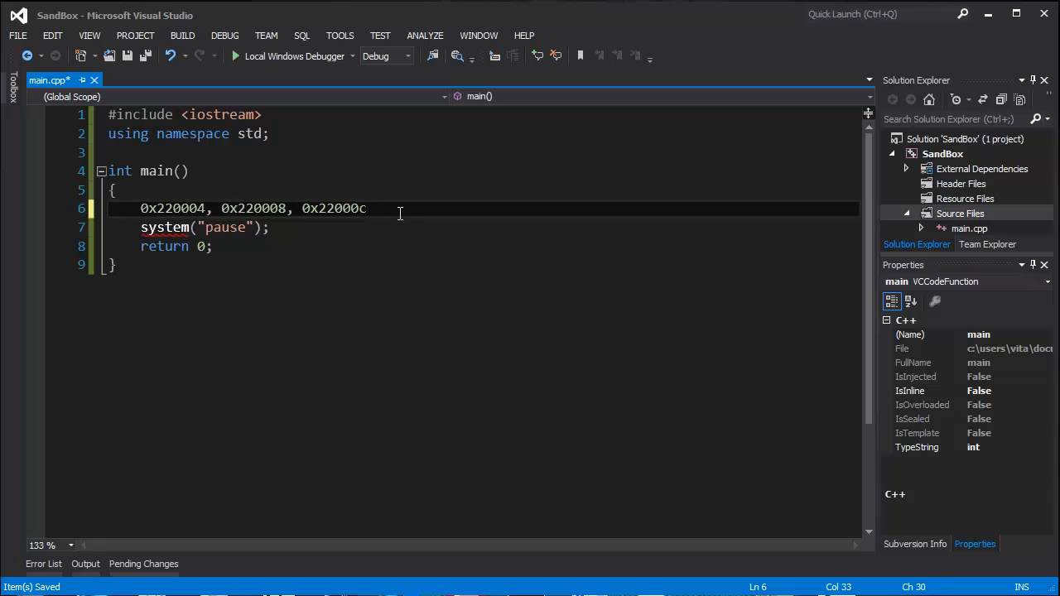
click(311, 209)
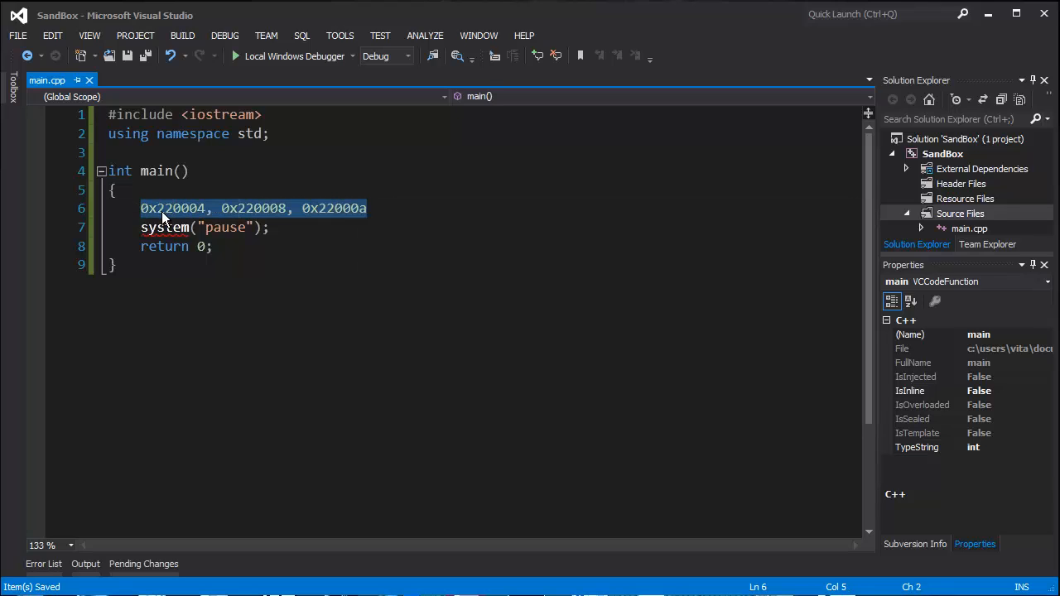
Step: Clear the selection on the example addresses line inside main
click(162, 209)
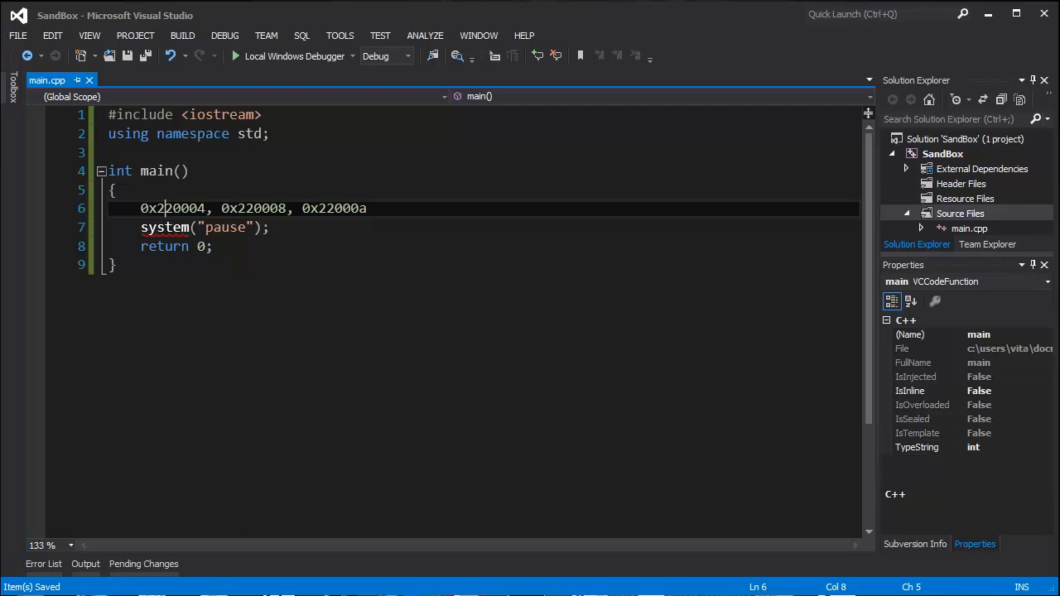
mouse_move(364, 311)
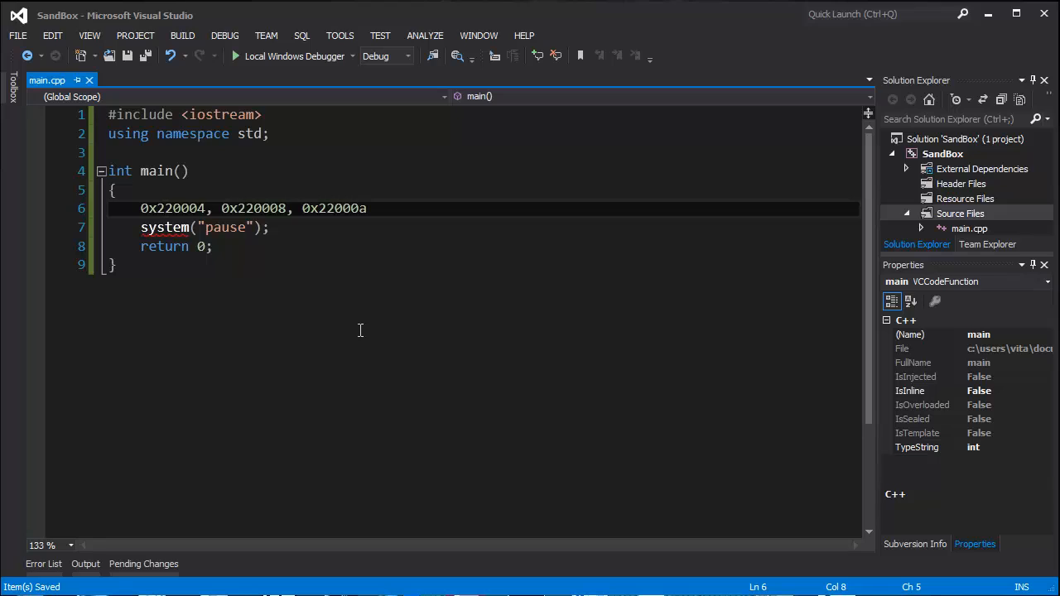
mouse_move(371, 325)
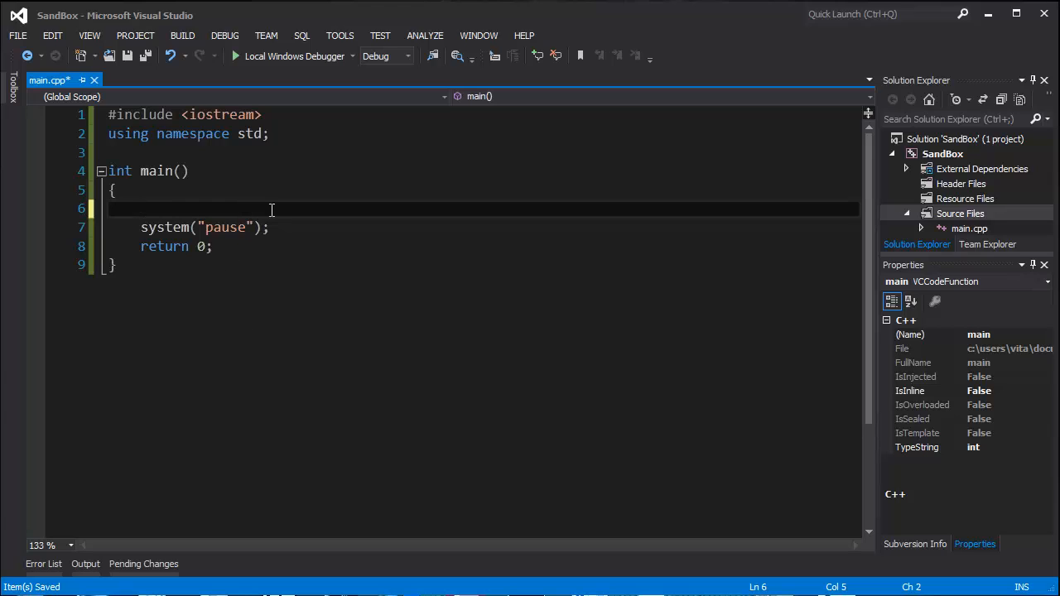
Step: Declare an int pointer, first as name_of_pointer, then renamed to 'int *p;'
text(type *)
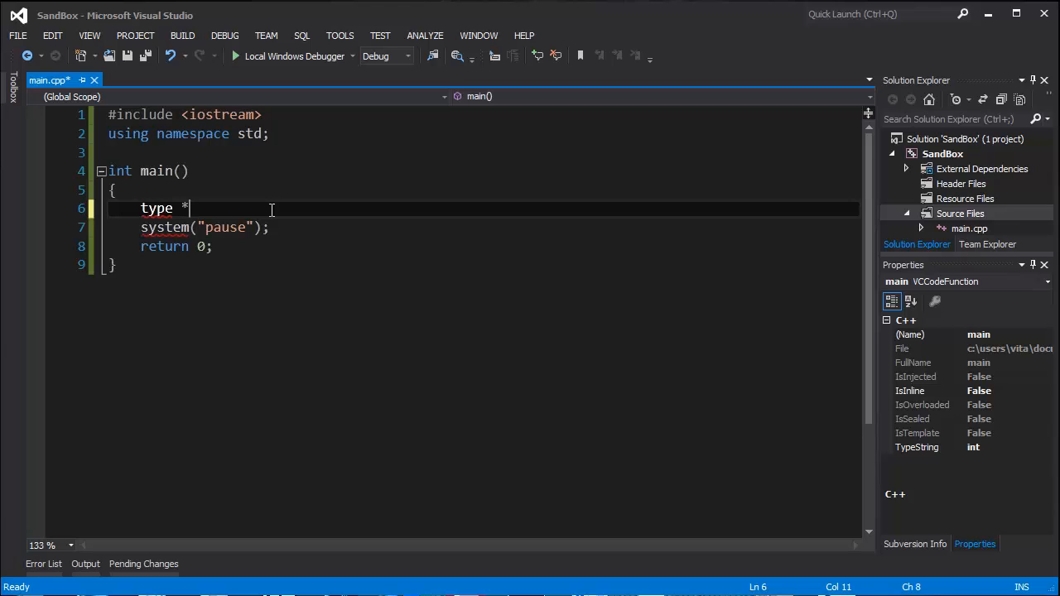
text(name)
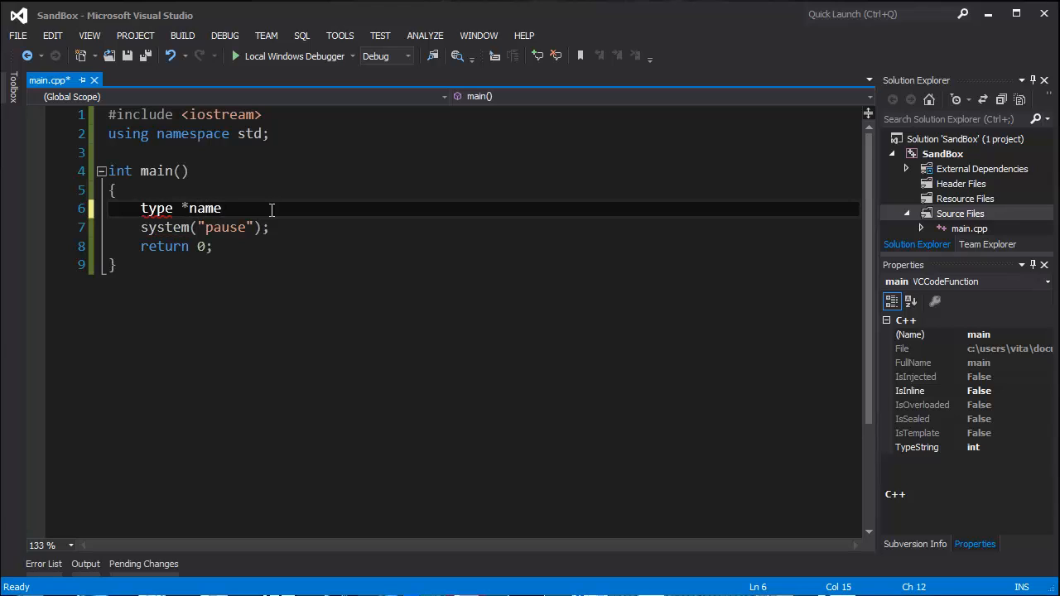
text(_of_pi)
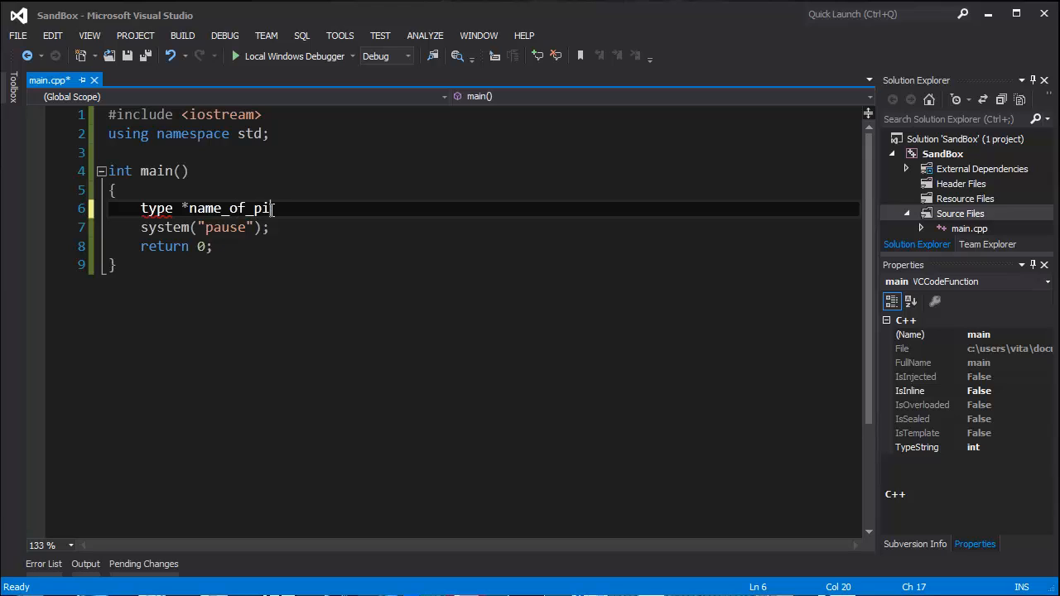
text(nter;)
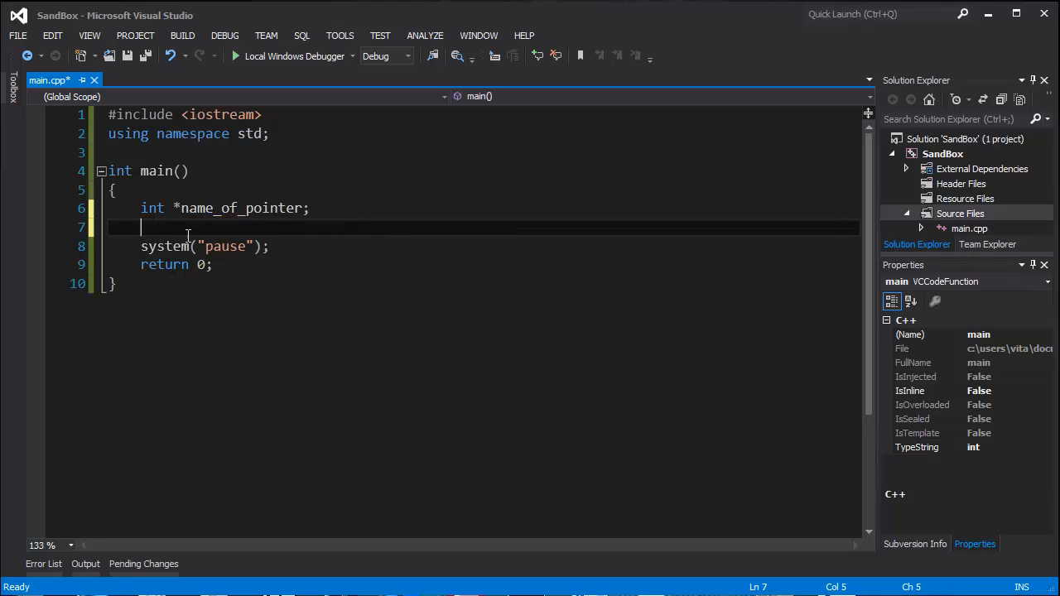
text(p)
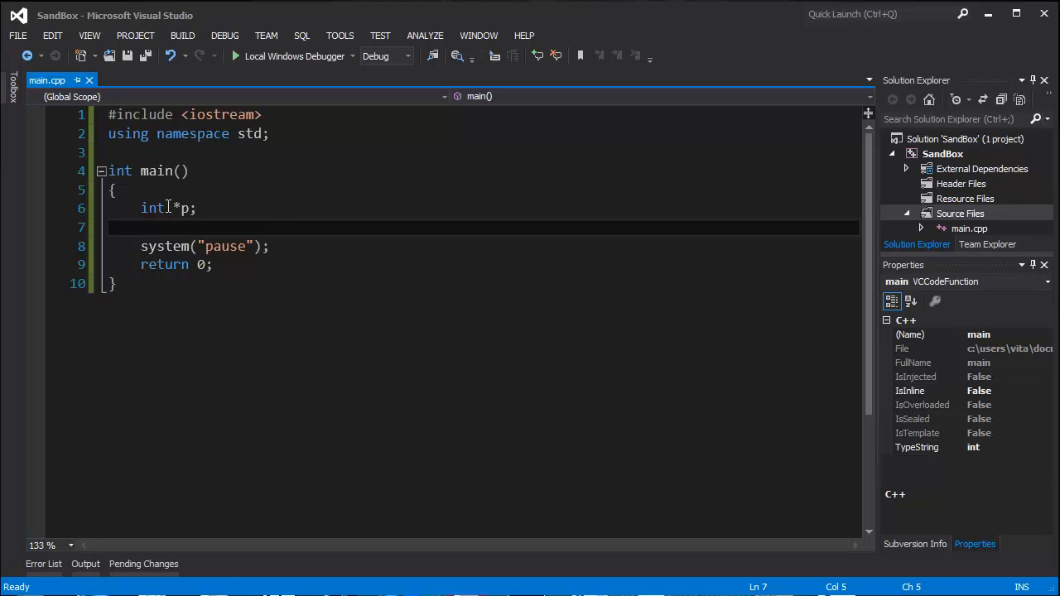
Step: Declare 'int n = 0;' and assign 'p = &n;' after the pointer declaration
text(" ")
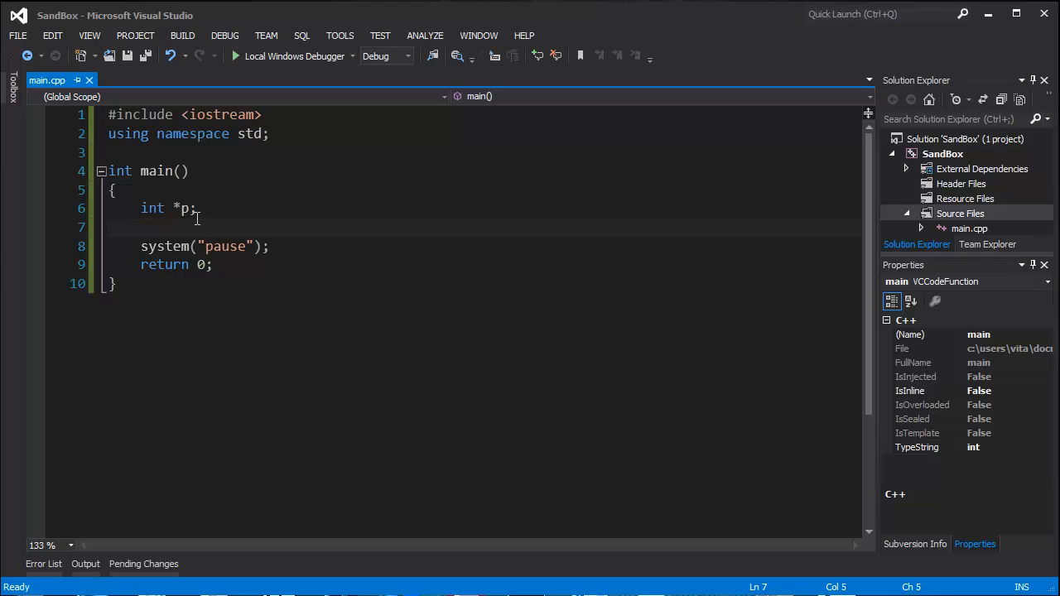
text(int)
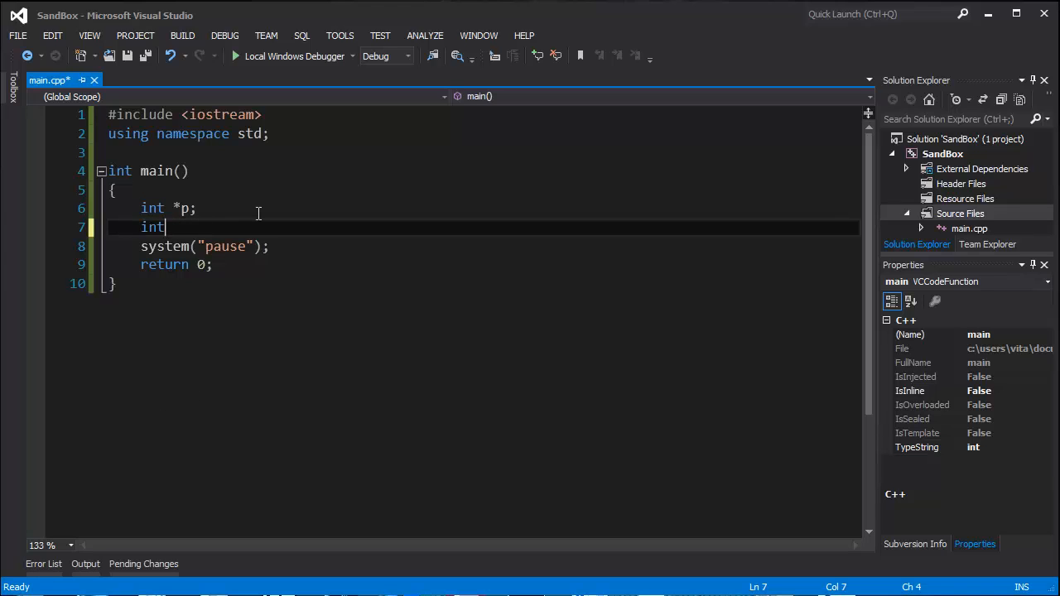
text(n;)
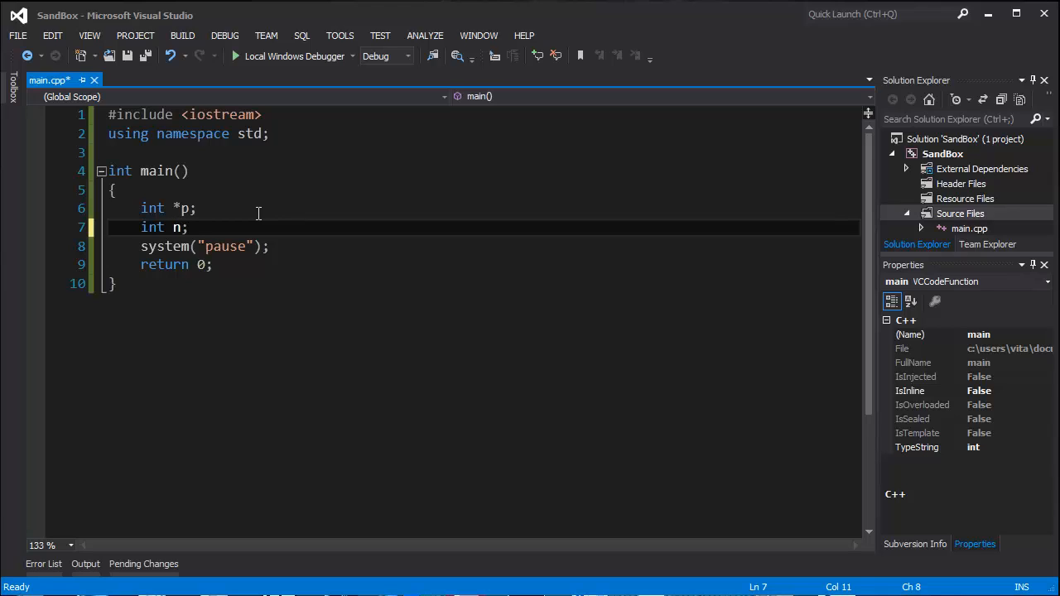
text(= 0)
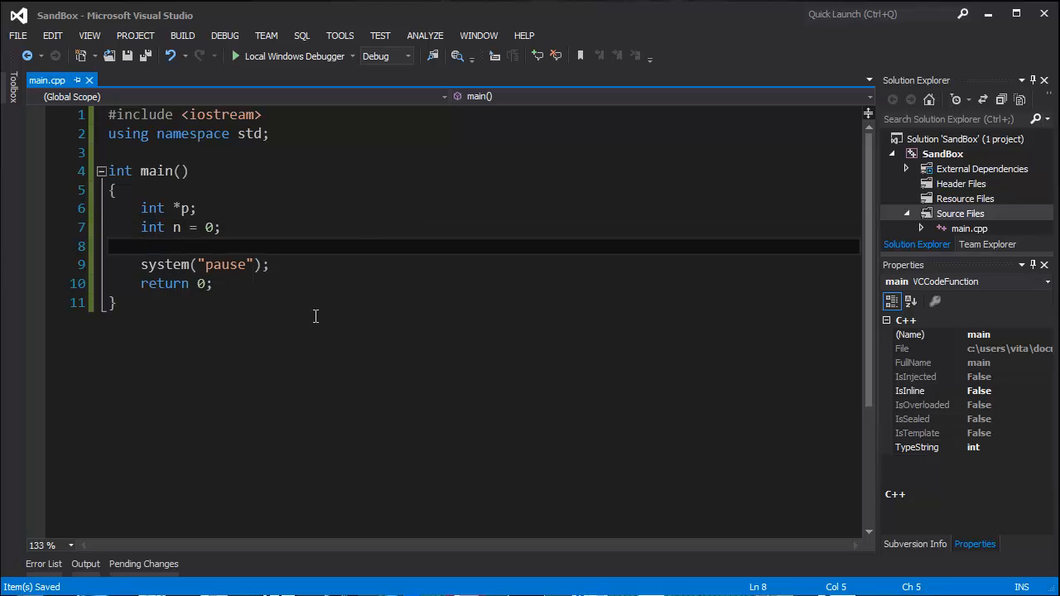
text(p =)
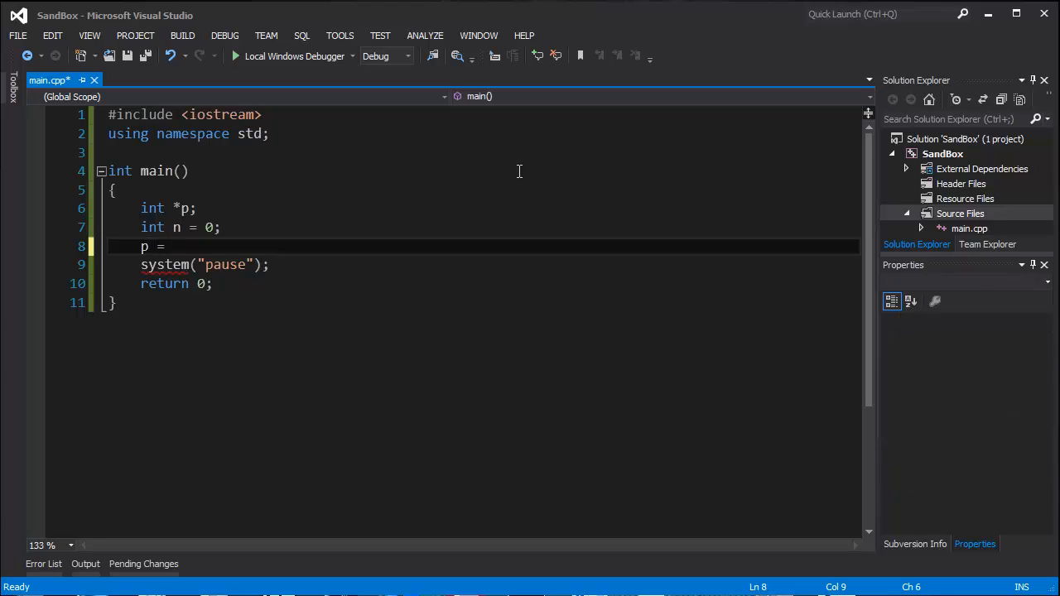
text(&)
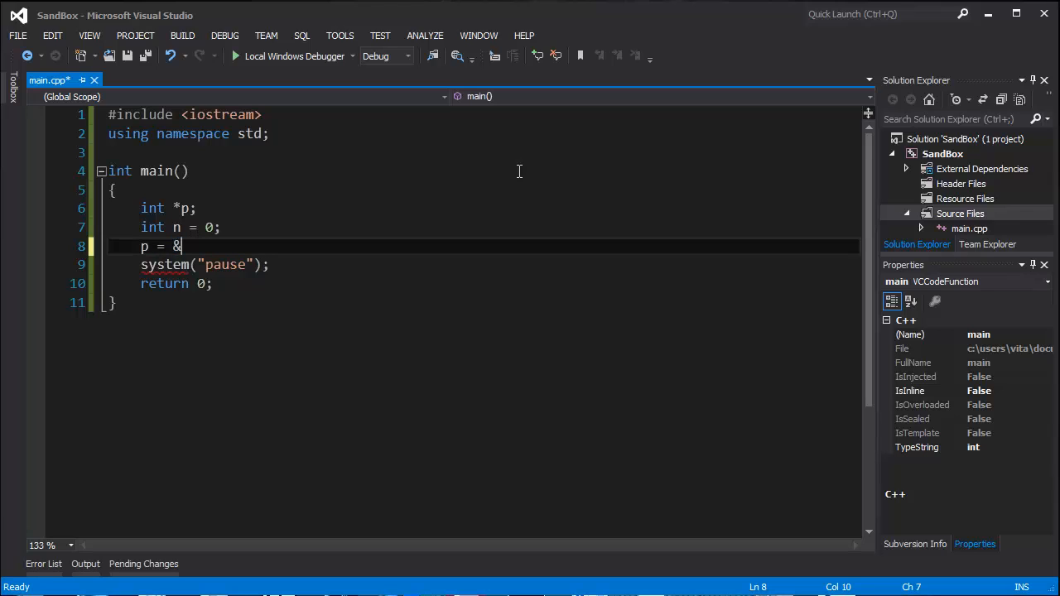
text(n;)
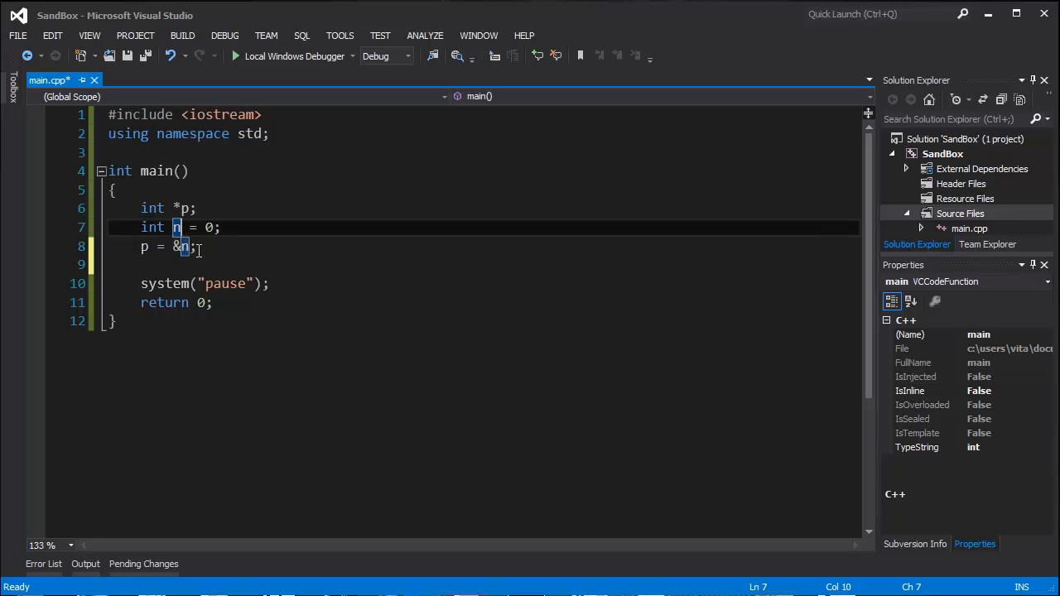
Step: Print the pointer with 'cout << p << endl;'
text(cout)
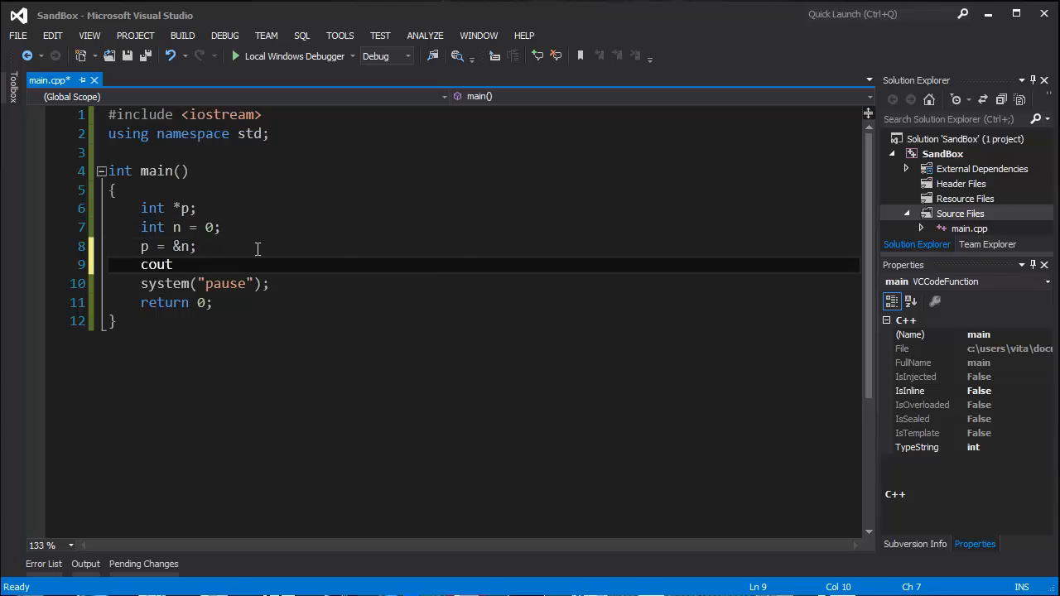
text(<< p << endl;)
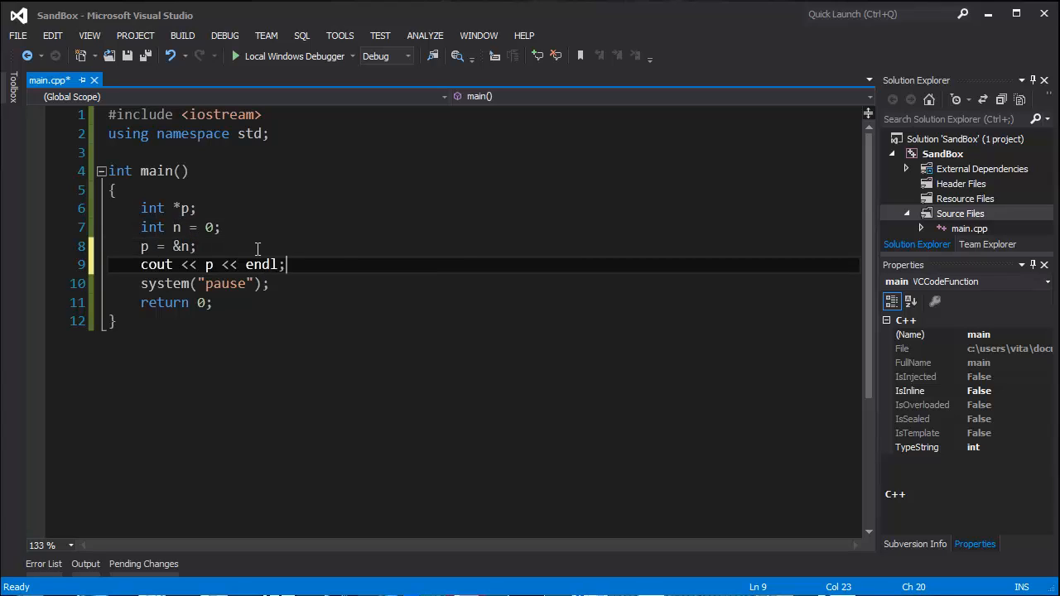
key(ctrl+shift+b)
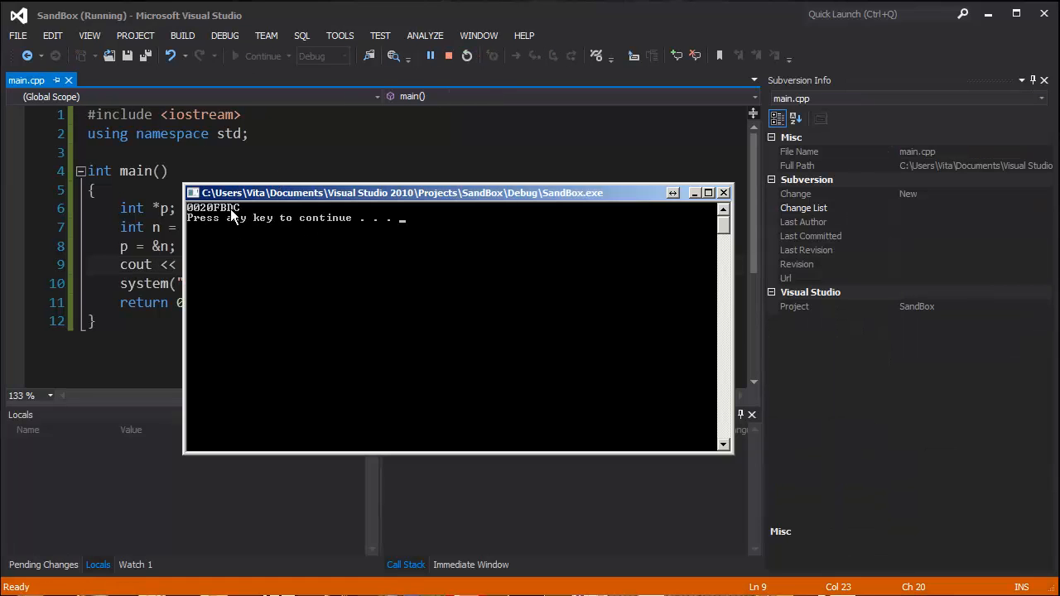
key(enter)
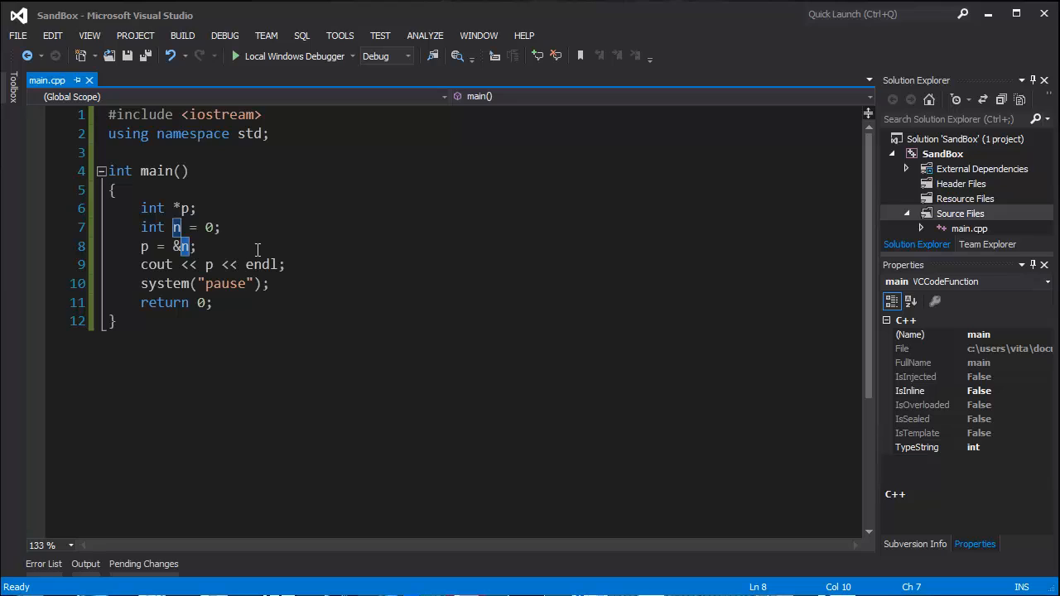
Step: Add 'int b = 10;', then repoint p with 'p = &n;' and print it via 'cout << p << endl;'
text(inbt)
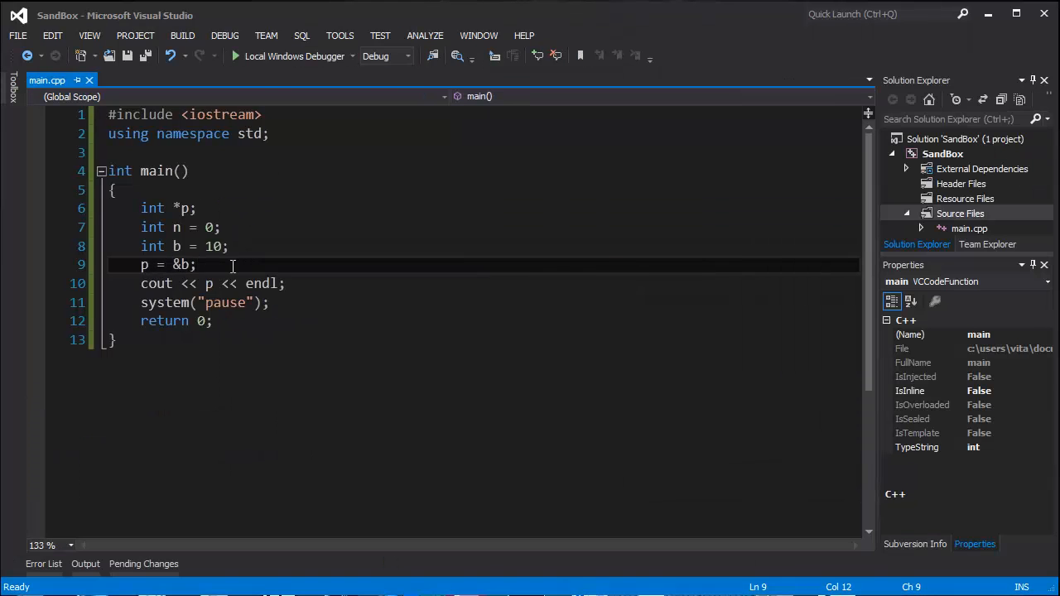
key(Enter)
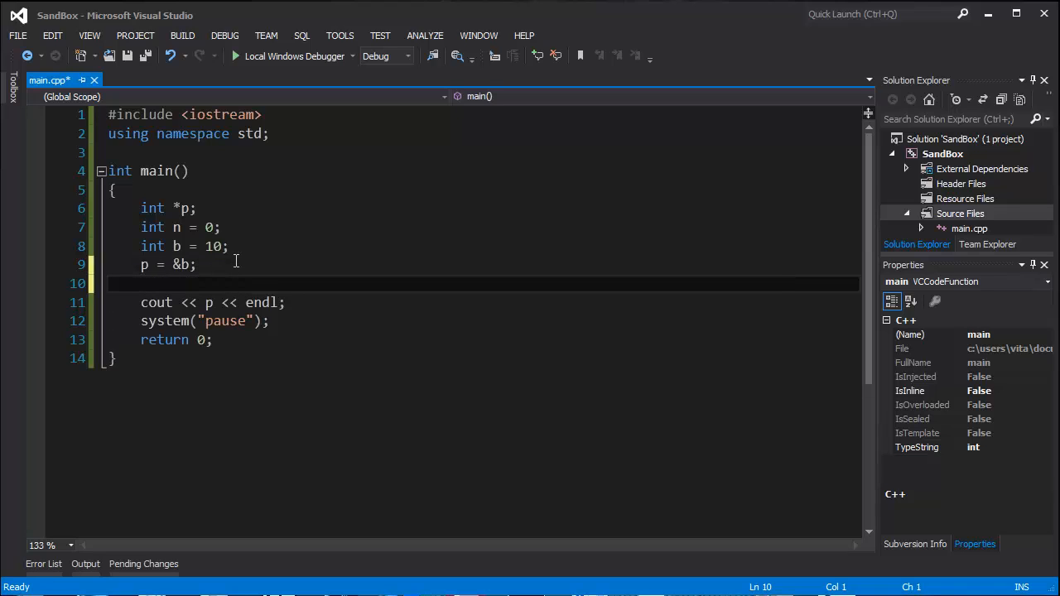
text(p =)
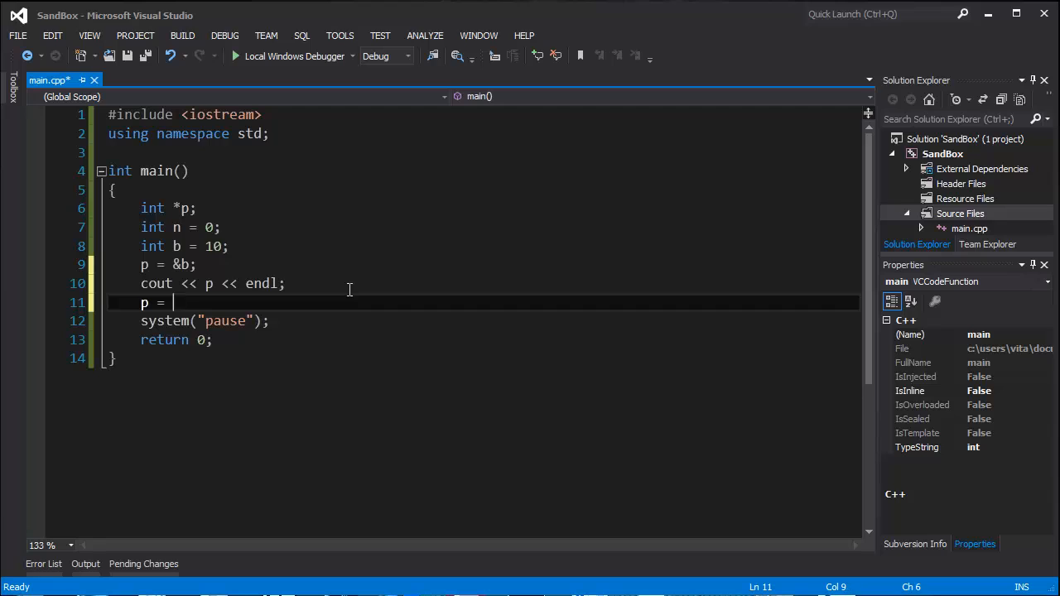
text(&n;)
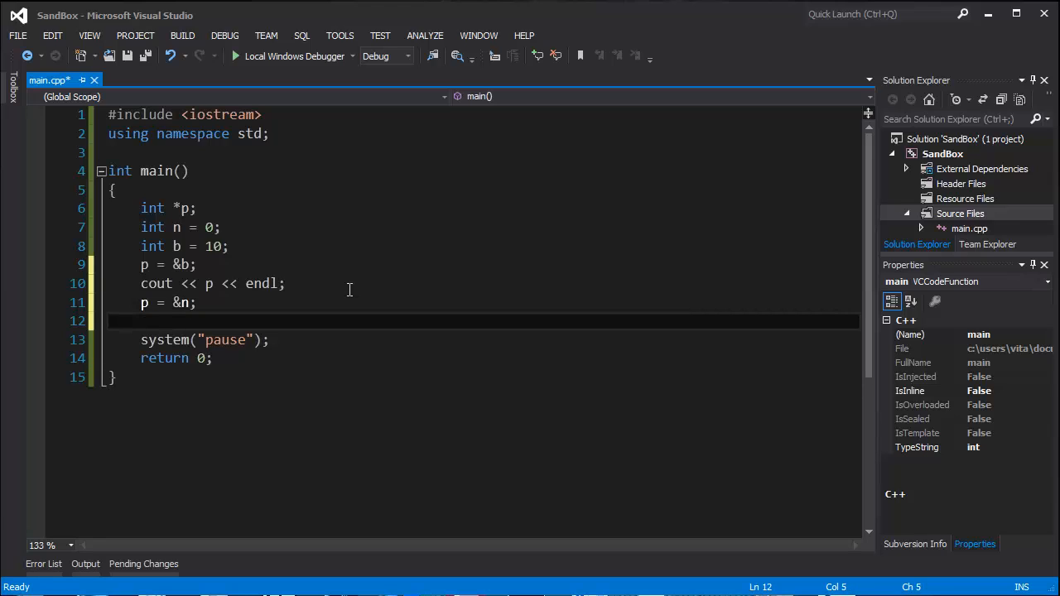
text(cout << p <<)
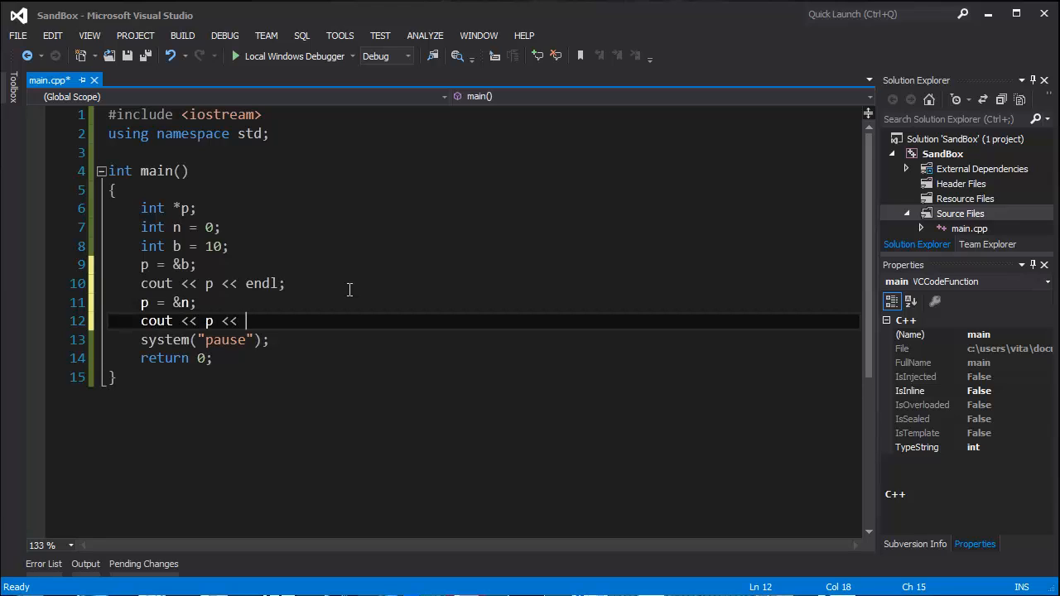
text(endl;)
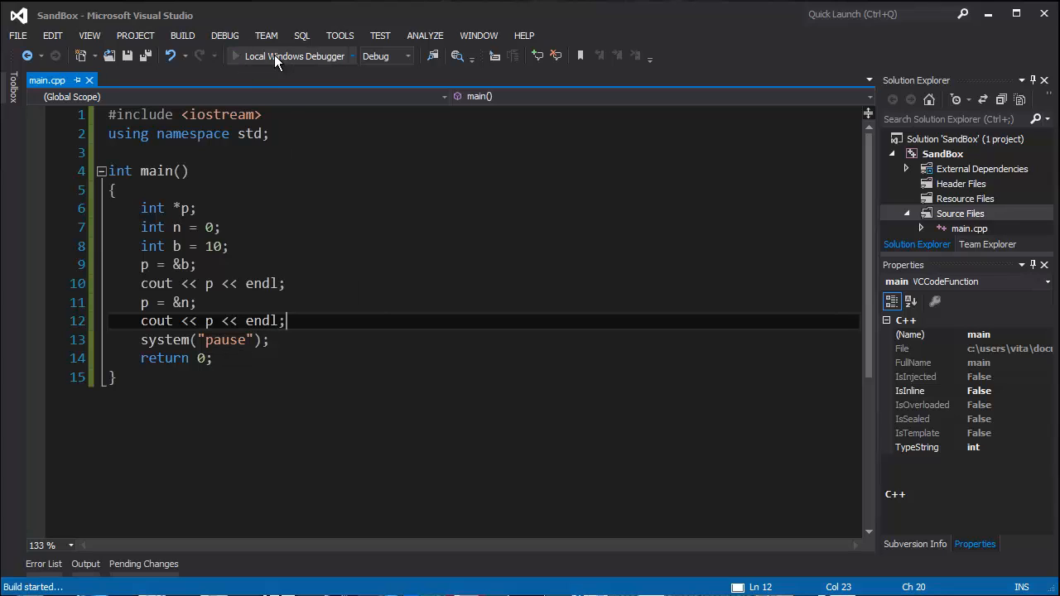
Step: Move the console window aside to read the two printed addresses
click(277, 56)
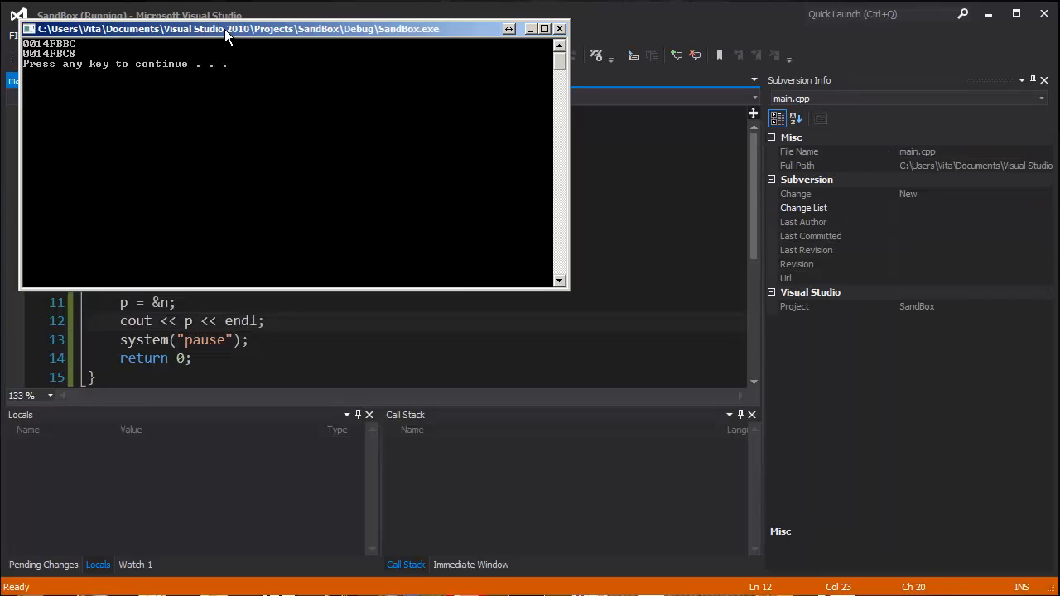
drag(223, 29, 410, 221)
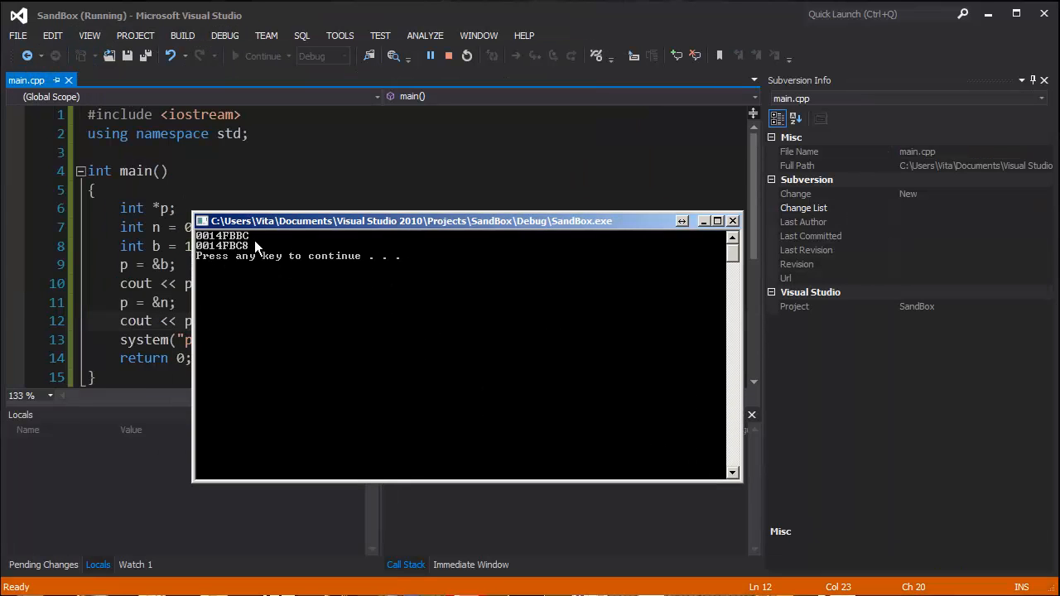
mouse_move(734, 229)
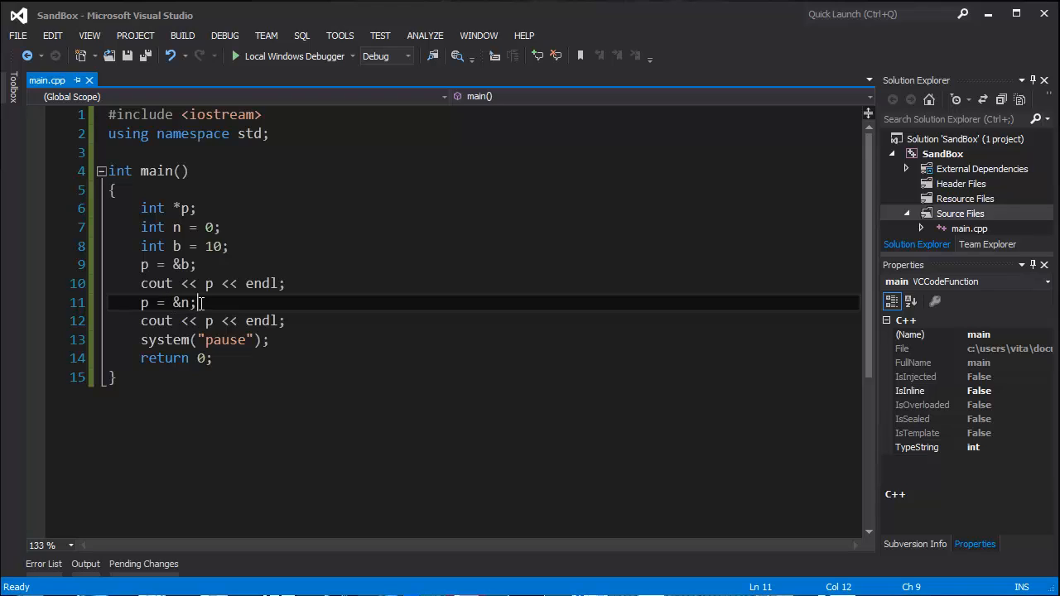
mouse_move(301, 321)
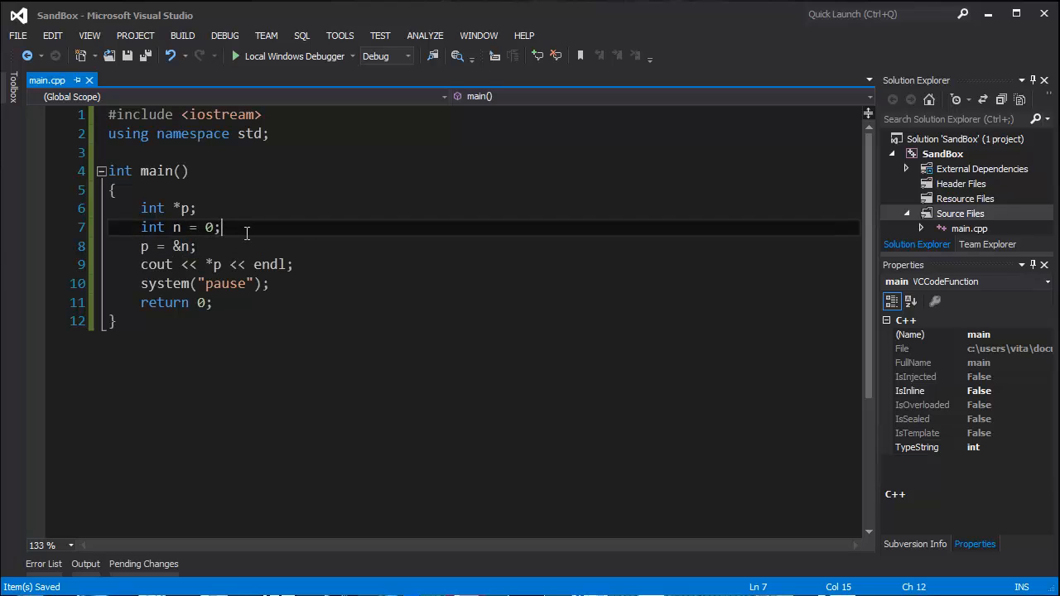
Step: Add an empty line below the 'cout << *p << endl;' statement
click(197, 246)
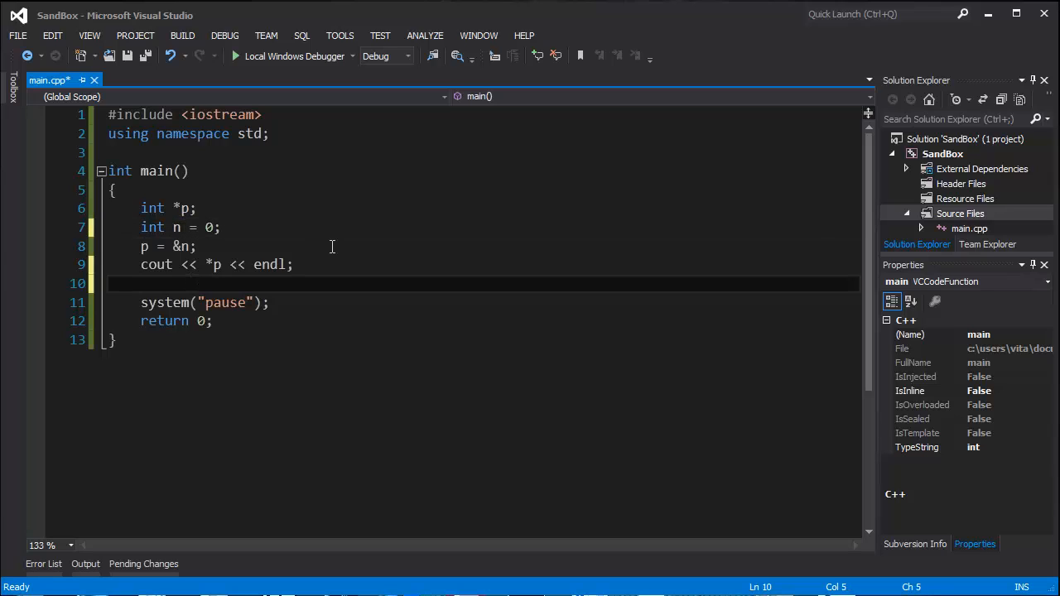
Step: Add '*p = 1;' followed by another 'cout << *p << endl;'
text(*p =)
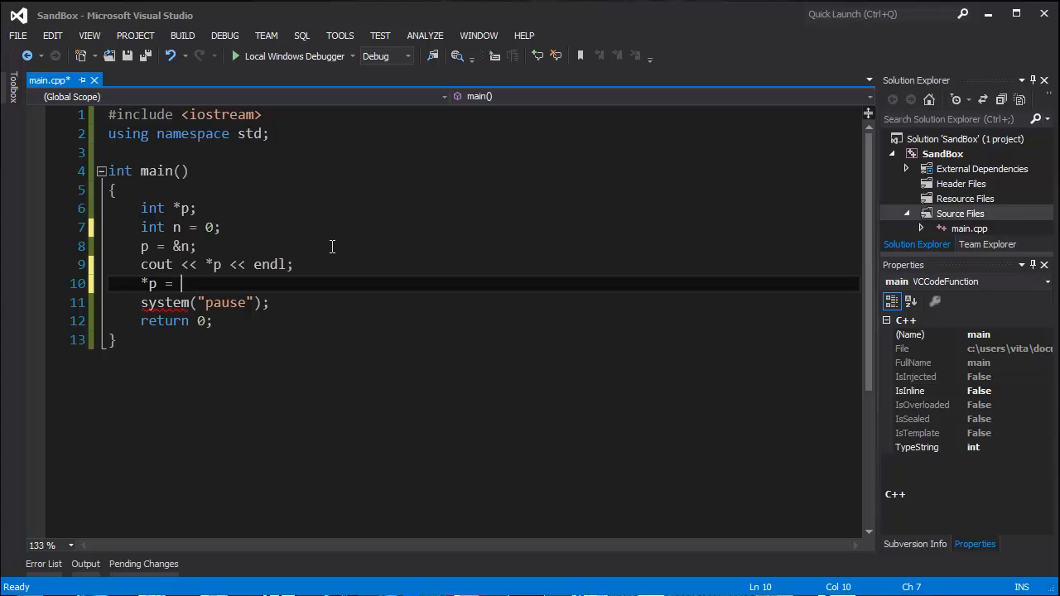
text(1;)
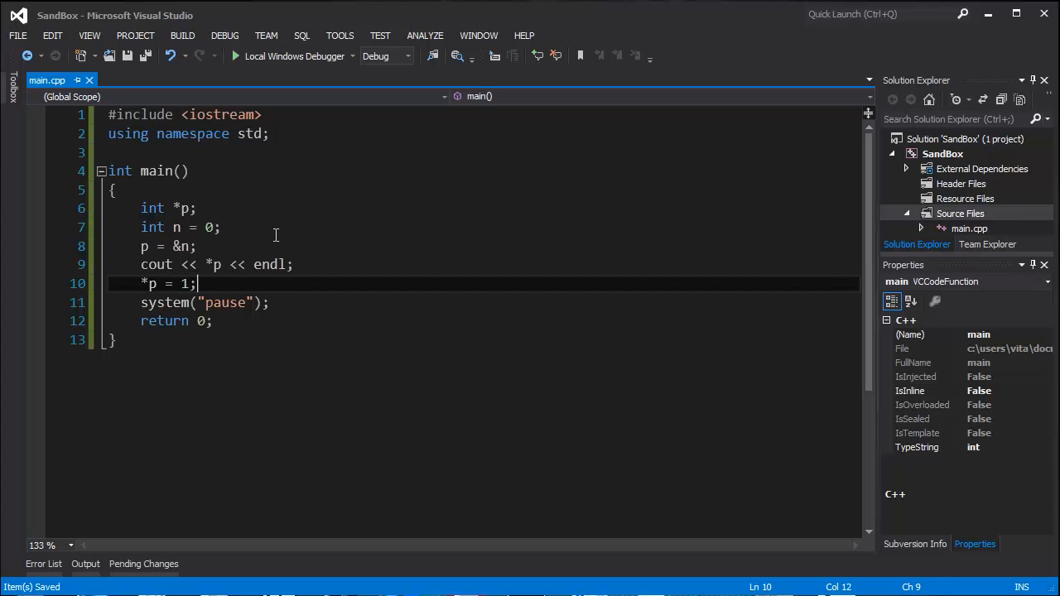
key(Enter)
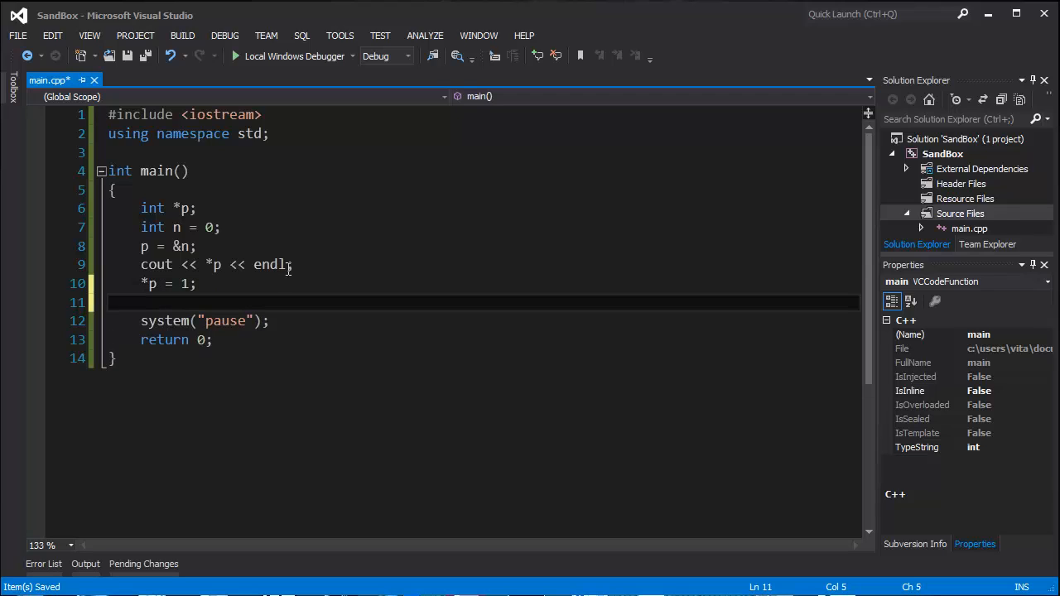
text(cout << *p << endl;)
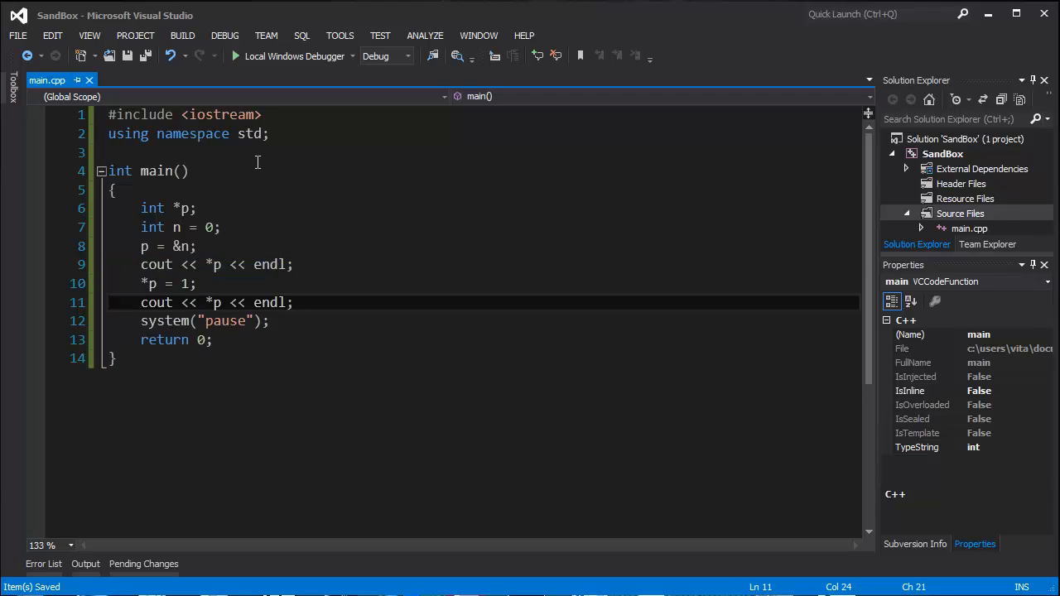
Step: Run with Local Windows Debugger to see 0 then 1, and close the console
click(235, 57)
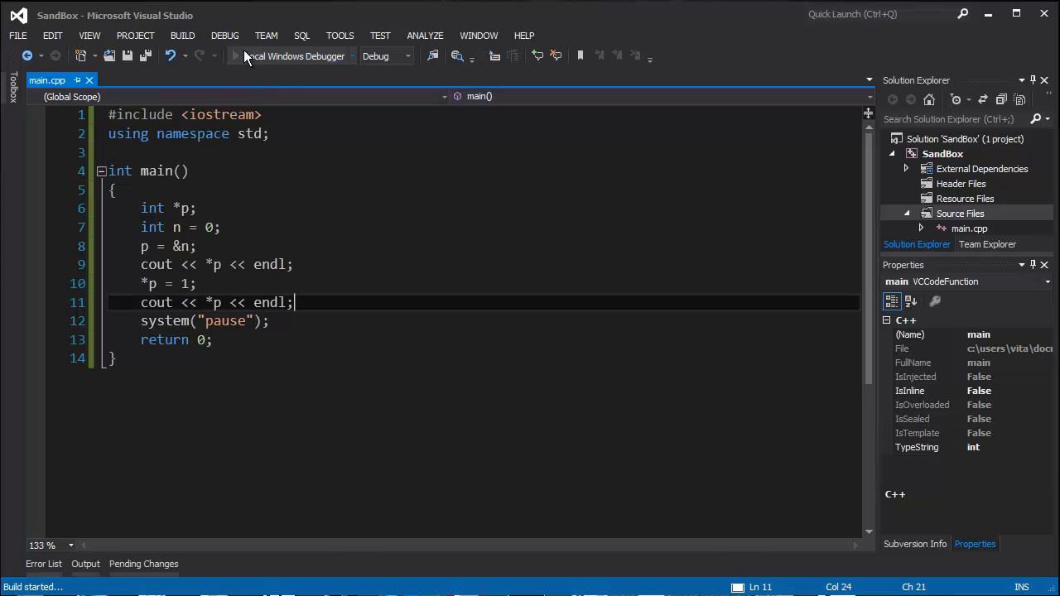
click(236, 57)
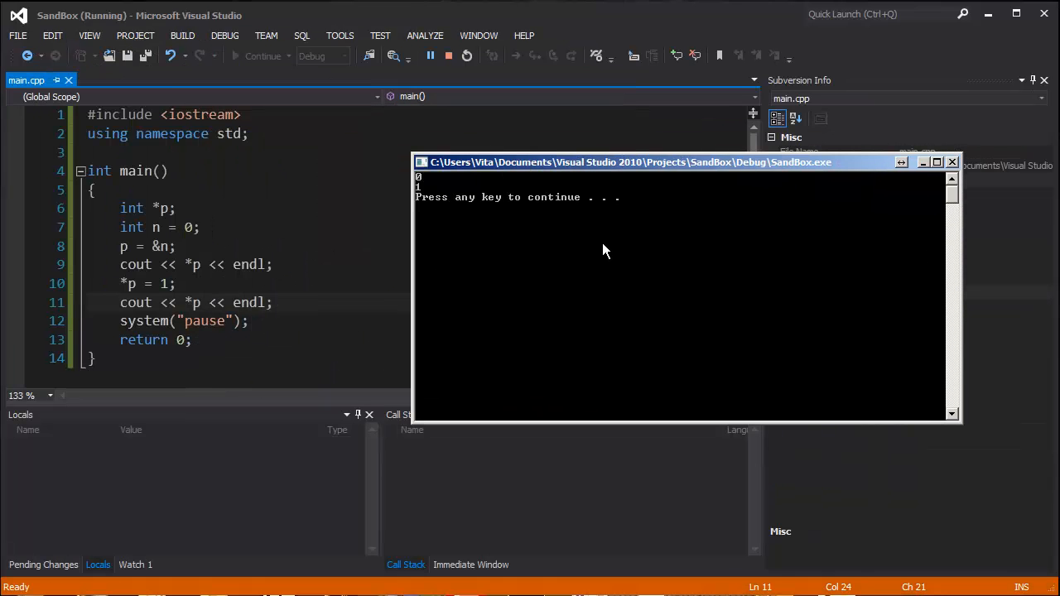
mouse_move(141, 283)
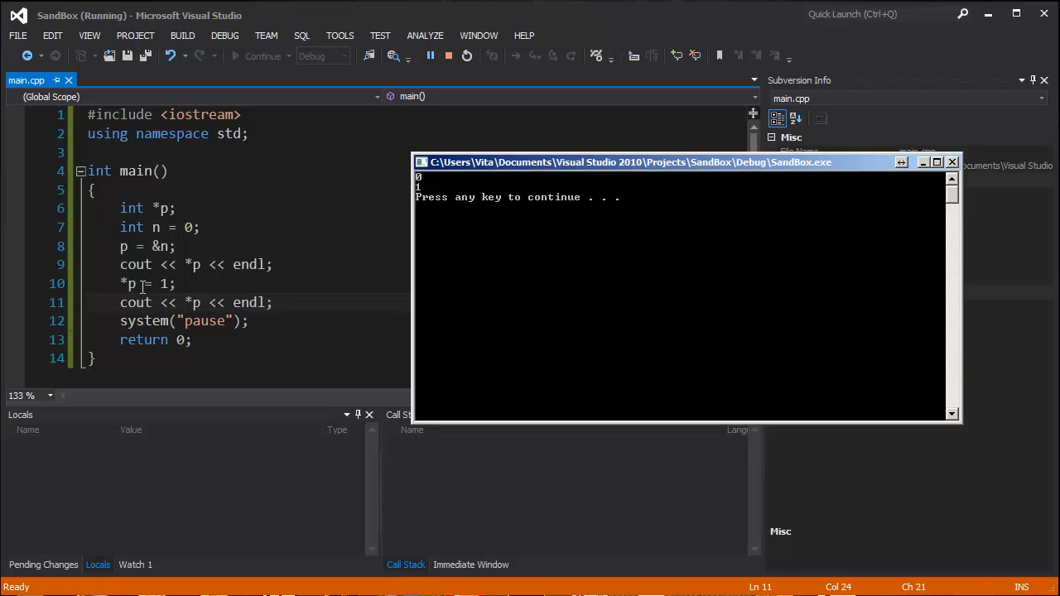
mouse_move(609, 242)
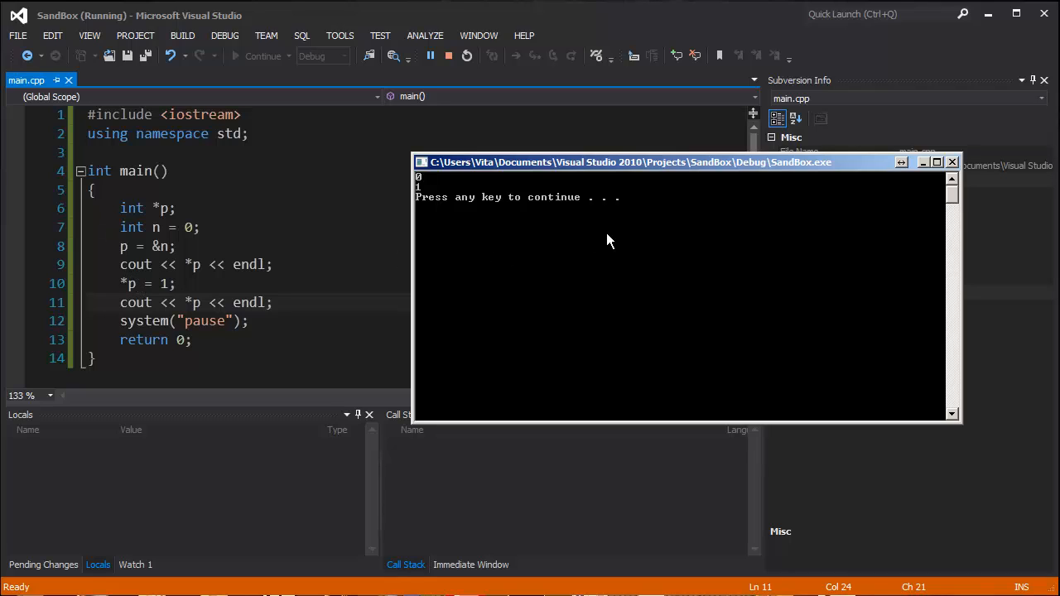
key(enter)
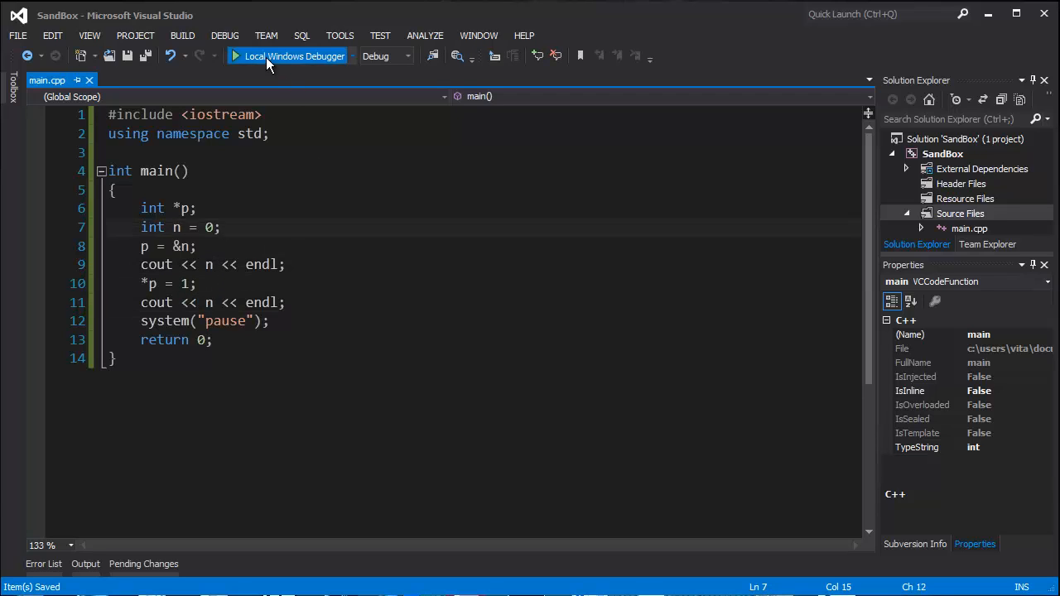
Step: Add '*p = *p + 10;' after the second print, followed by 'cout << n << endl;'
click(265, 57)
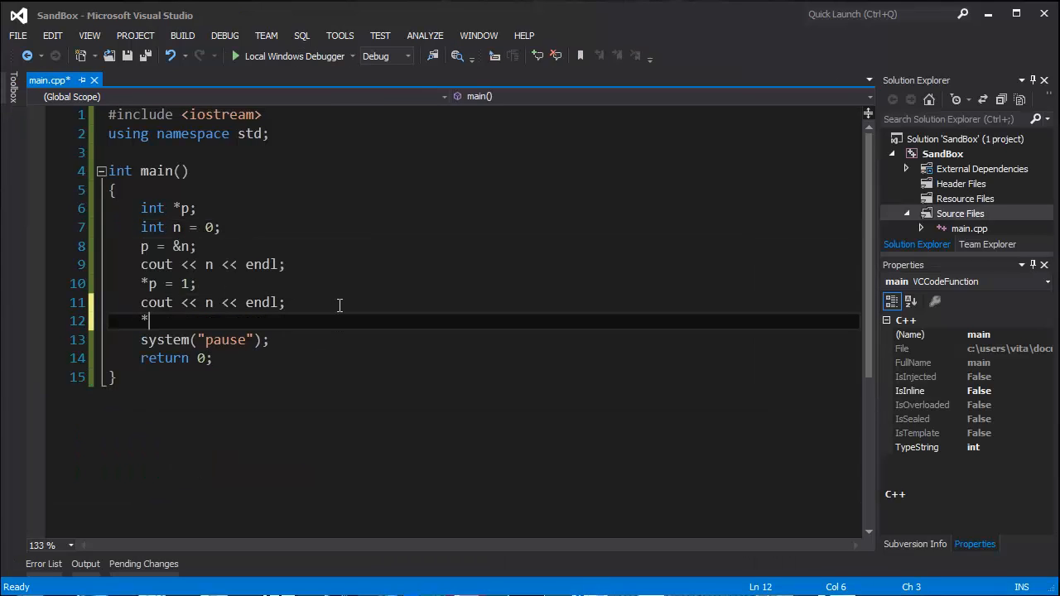
text(p =)
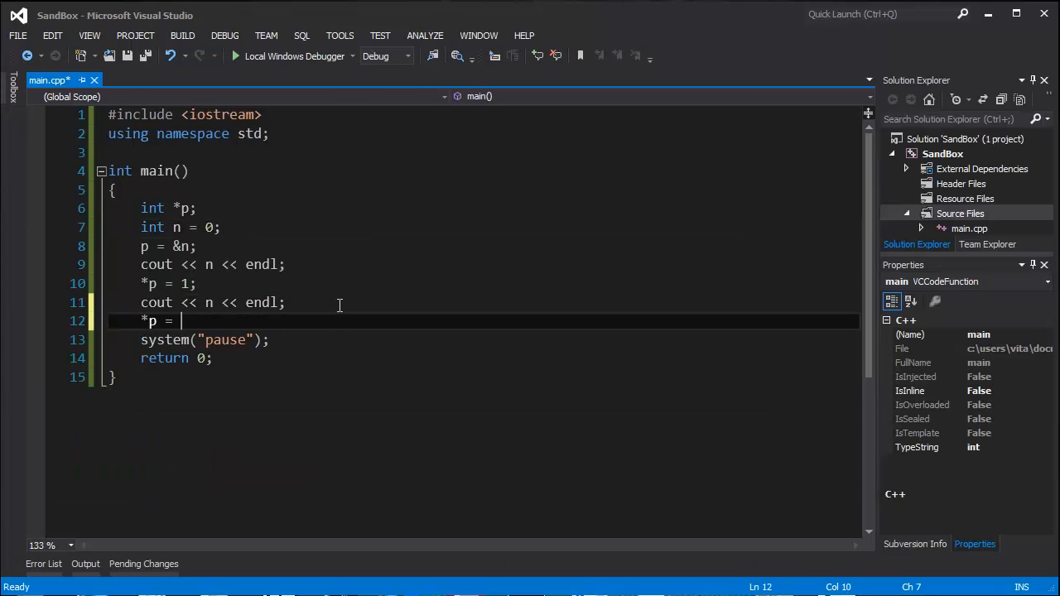
text(*p + 10;)
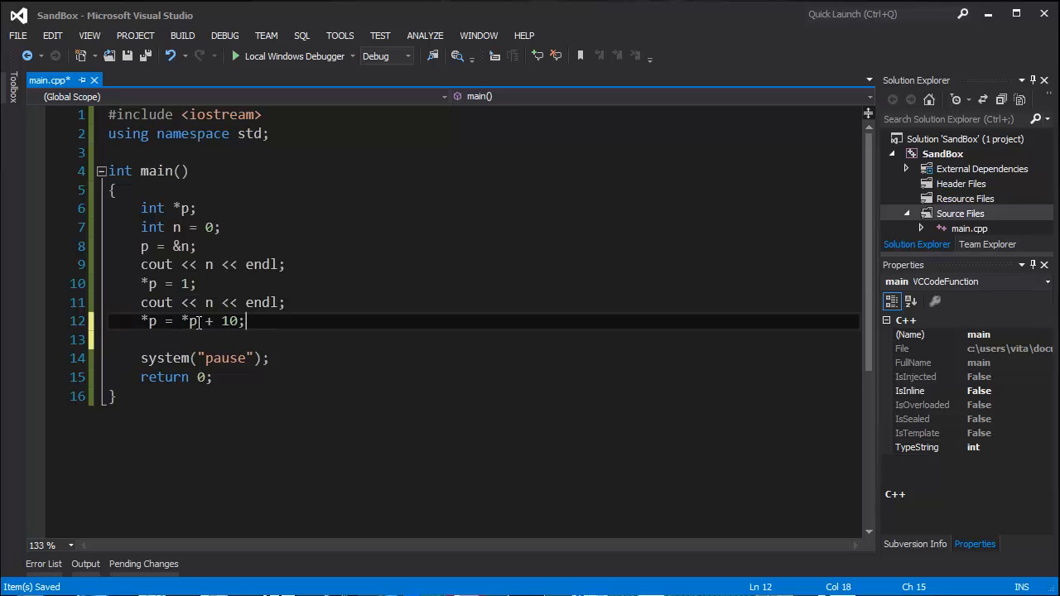
mouse_move(311, 298)
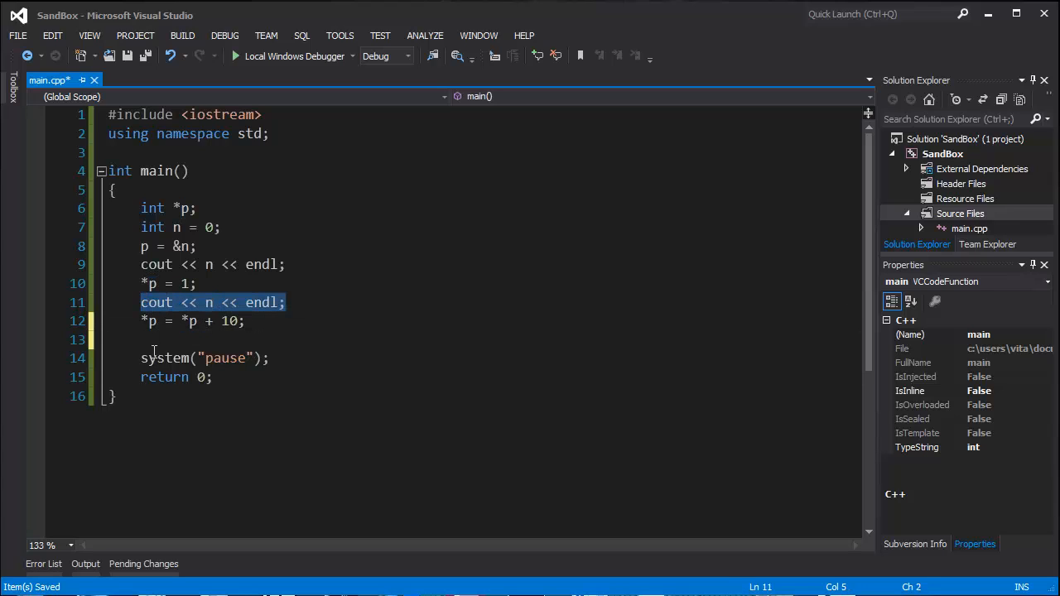
text(cout << n << endl;)
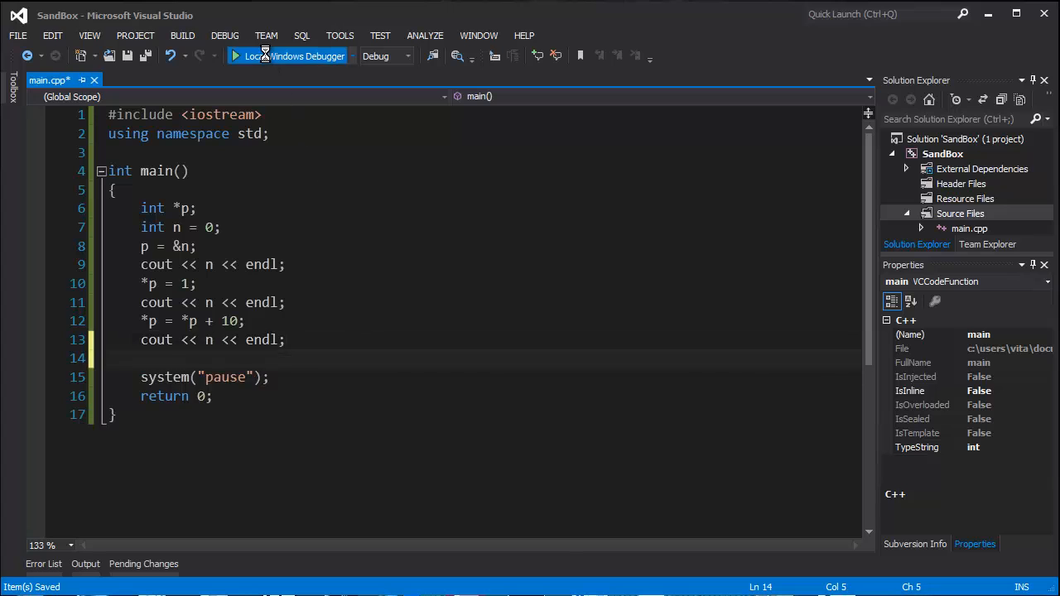
click(265, 56)
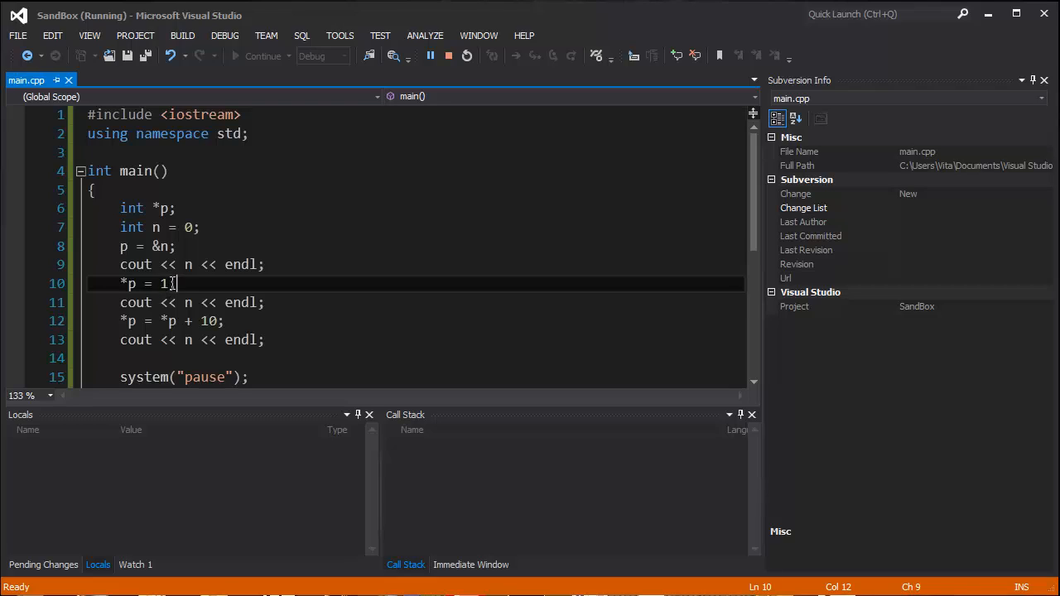
click(269, 302)
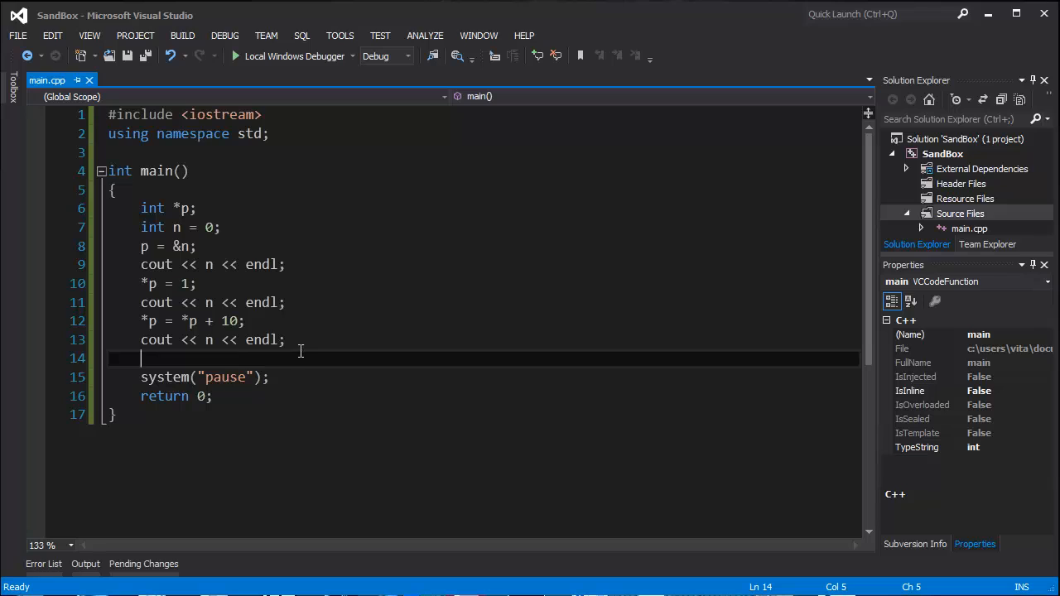
mouse_move(302, 362)
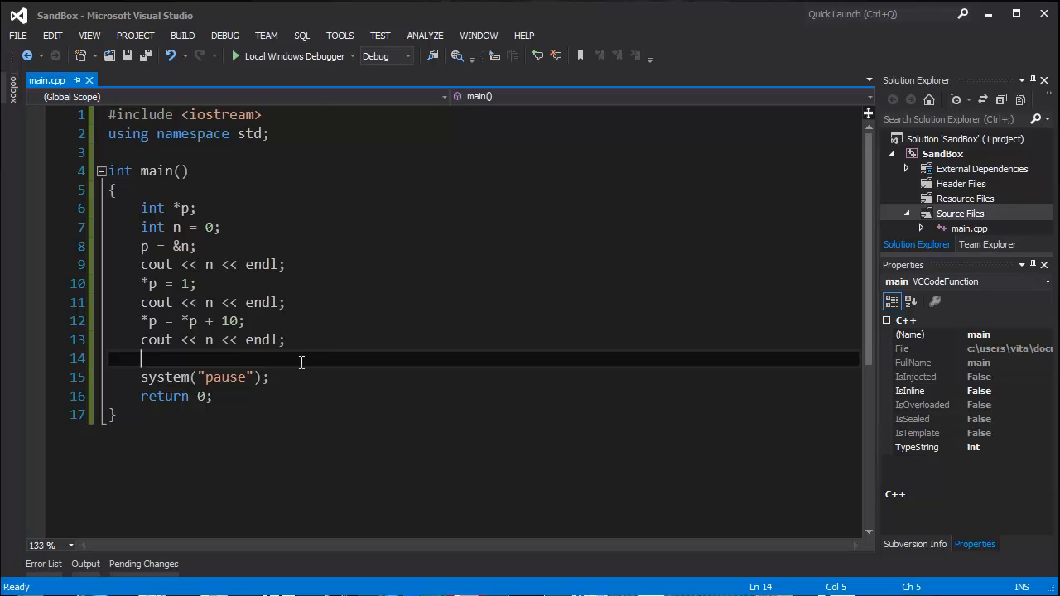
Step: Add '*p++;' with another print of n and run to see 0, 1, 11, 11
text(*p++;)
text(cout << n << endl;)
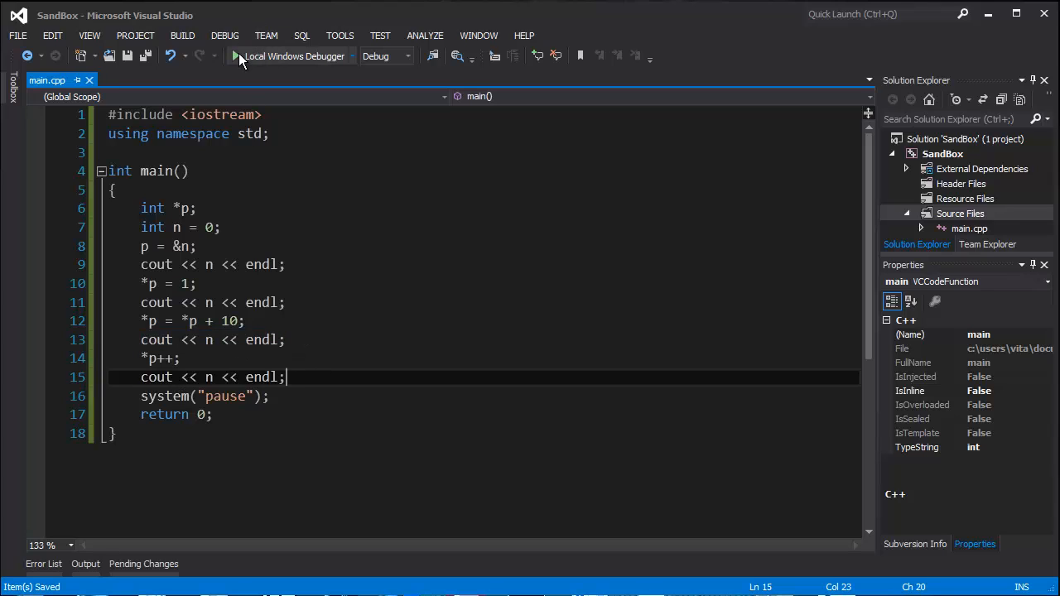
click(236, 56)
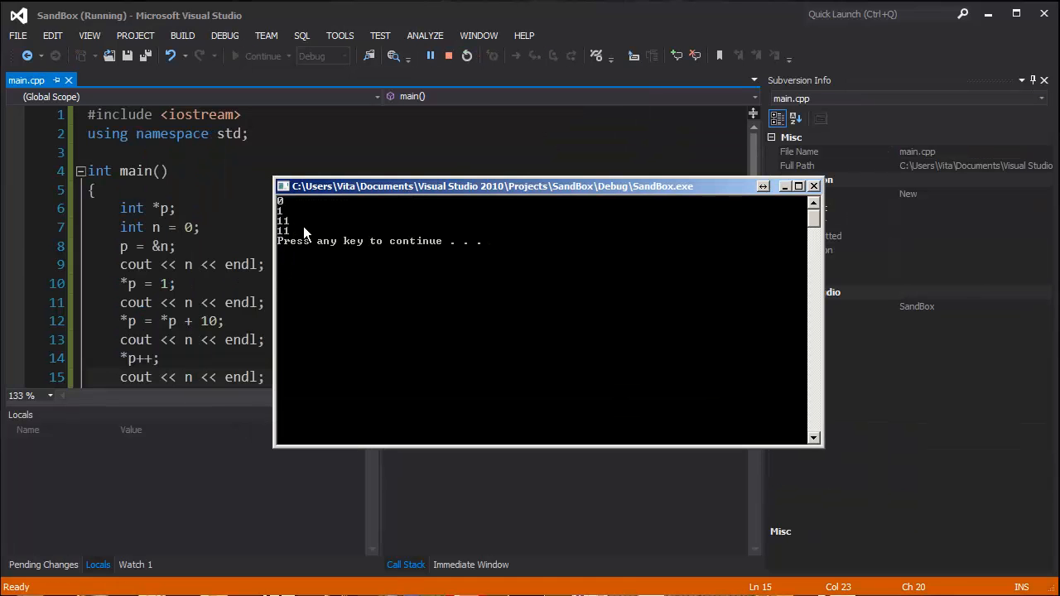
key(enter)
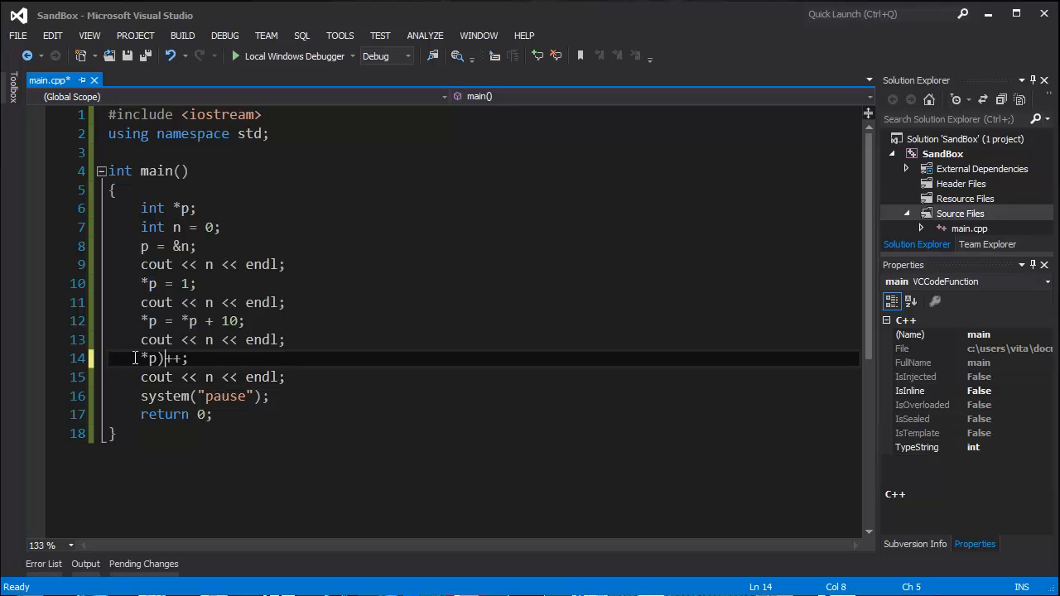
Step: Save main.cpp and rewrite line 14's increment as (*p)++ so it bumps n, not the pointer
key(Ctrl+S)
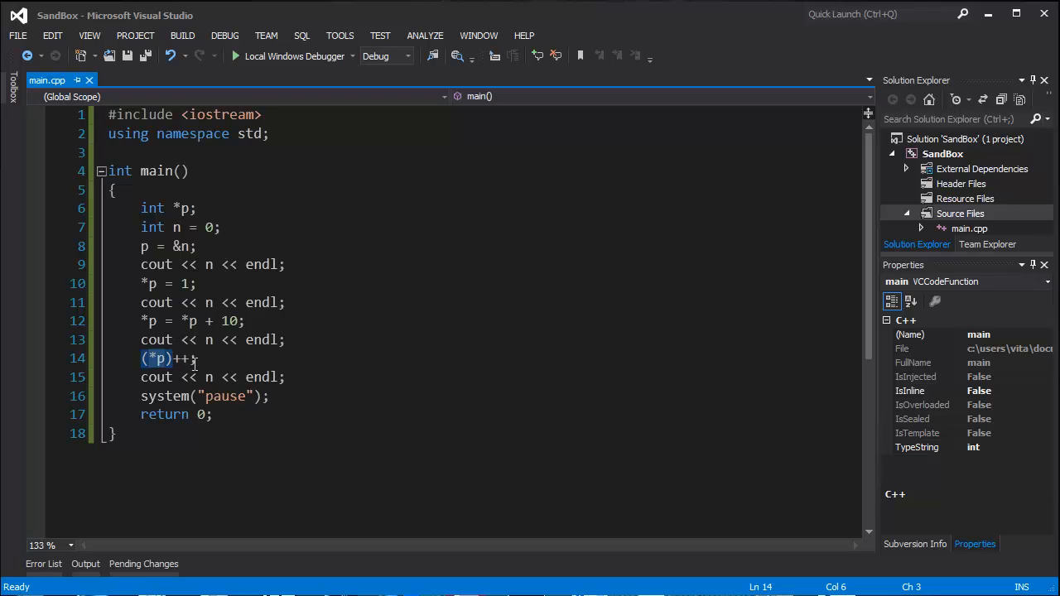
text(*p++;)
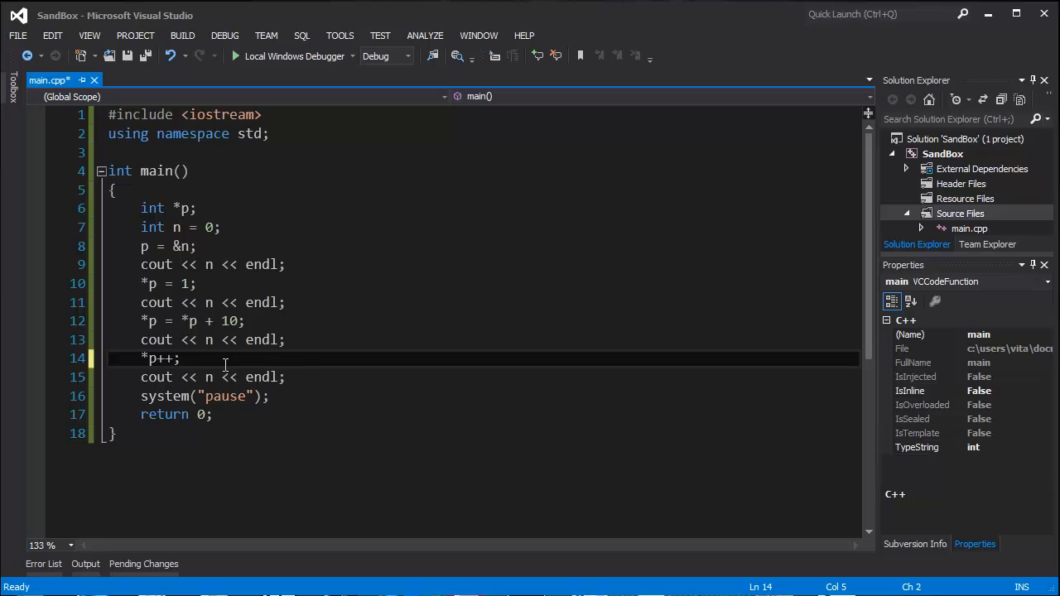
double_click(152, 358)
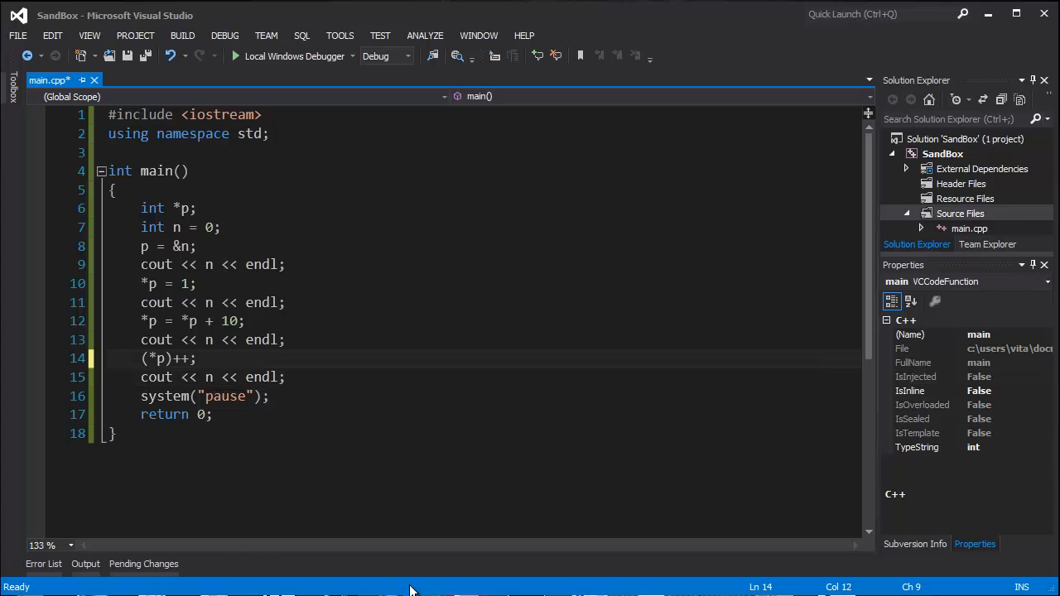
mouse_move(427, 490)
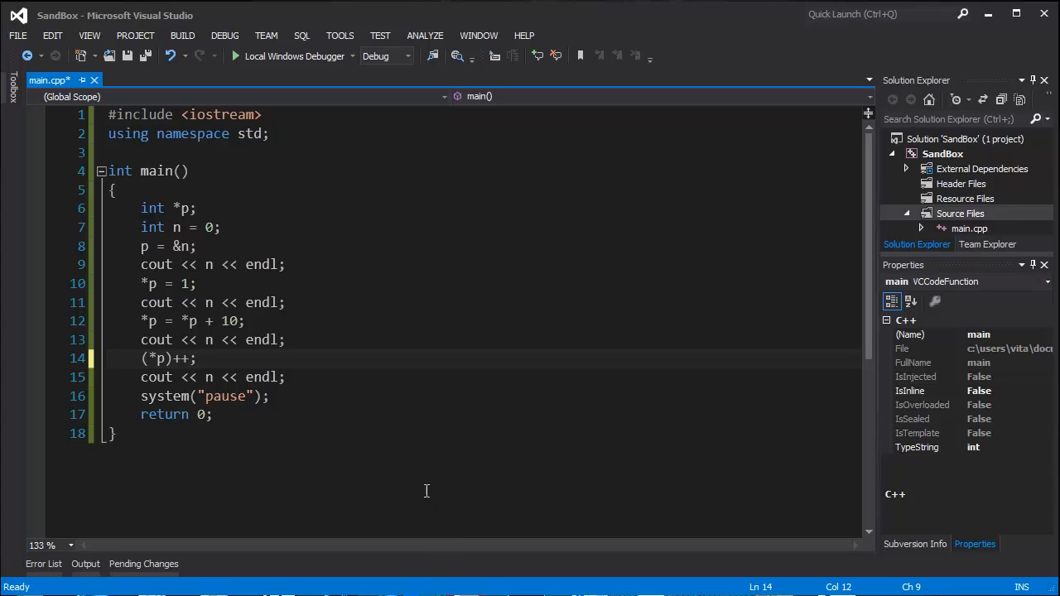
mouse_move(427, 490)
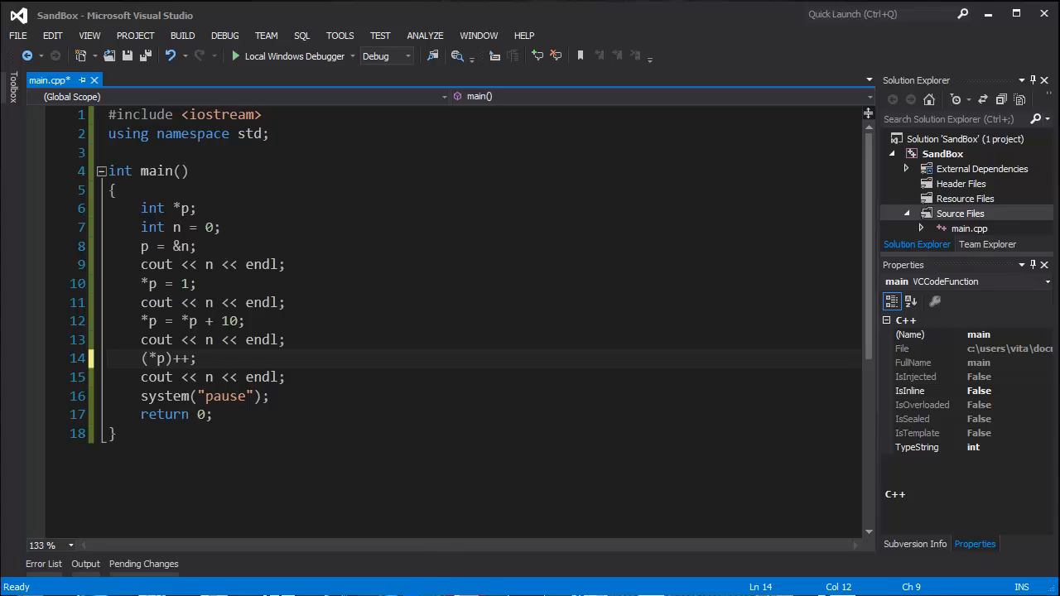